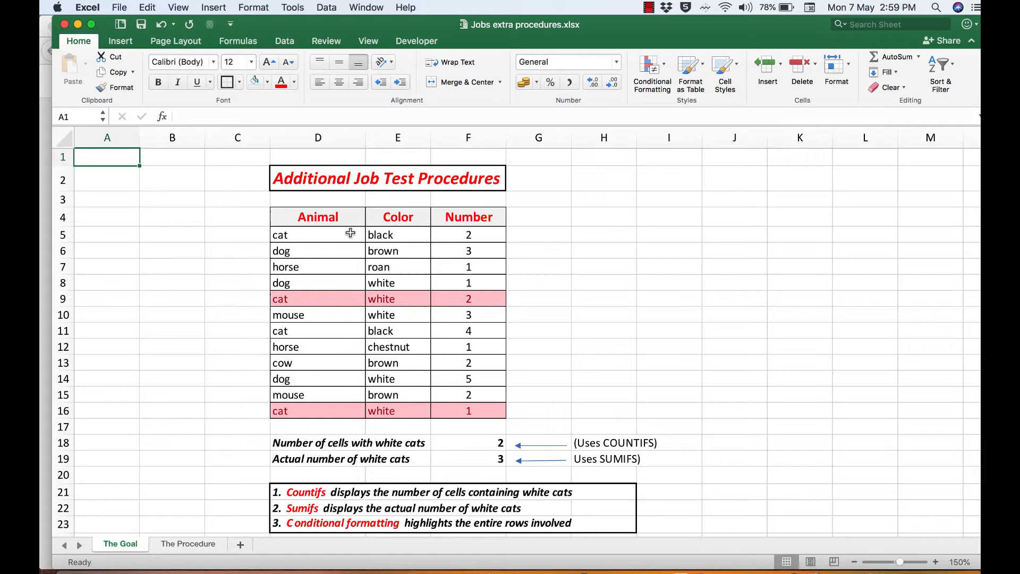
mouse_move(472, 395)
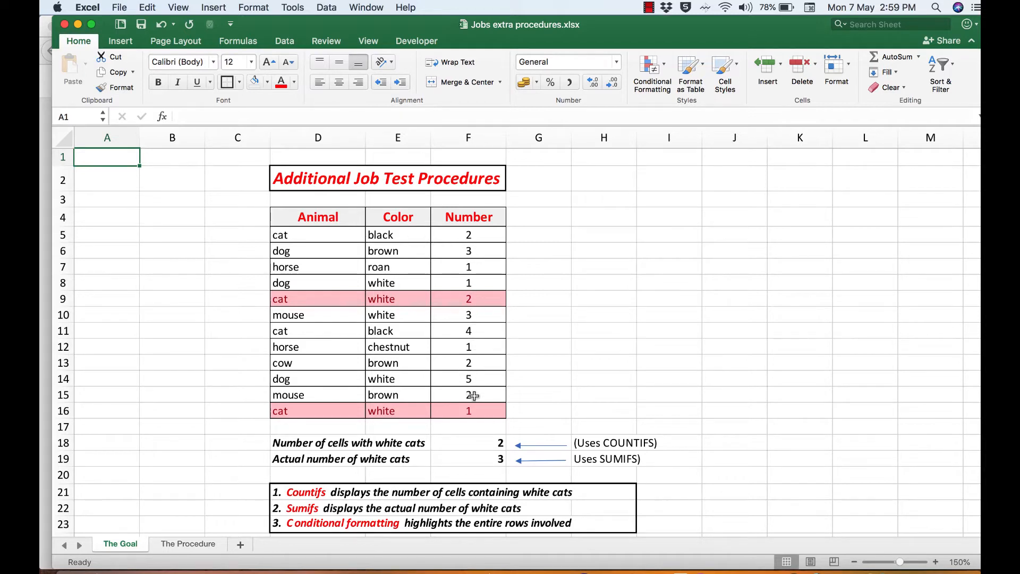
mouse_move(475, 396)
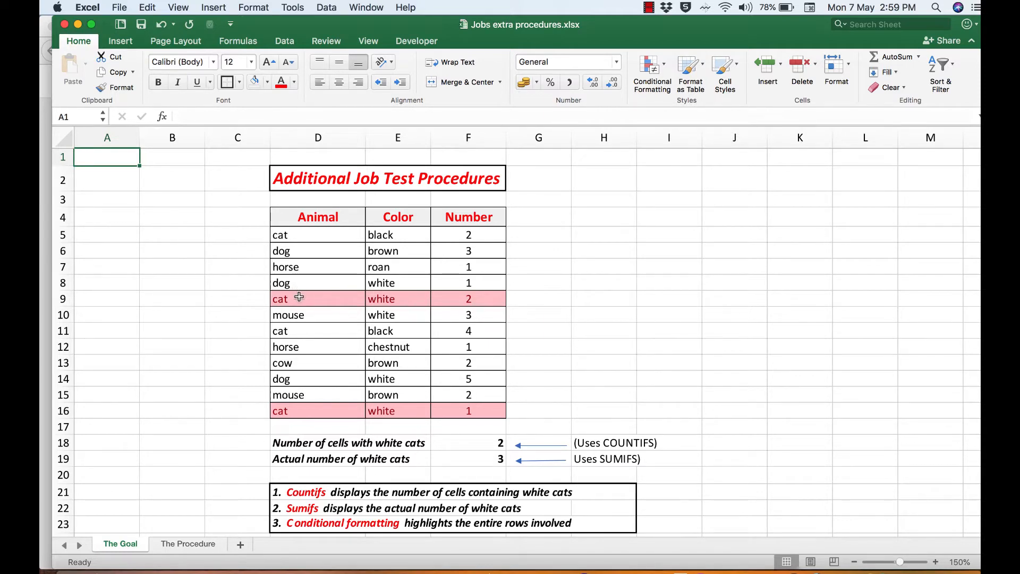
mouse_move(371, 374)
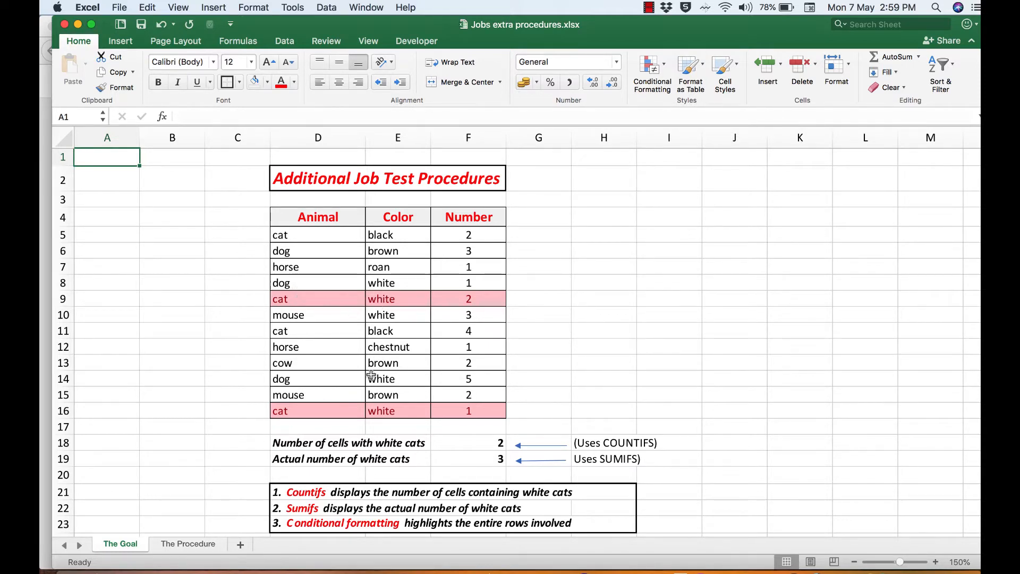
mouse_move(375, 410)
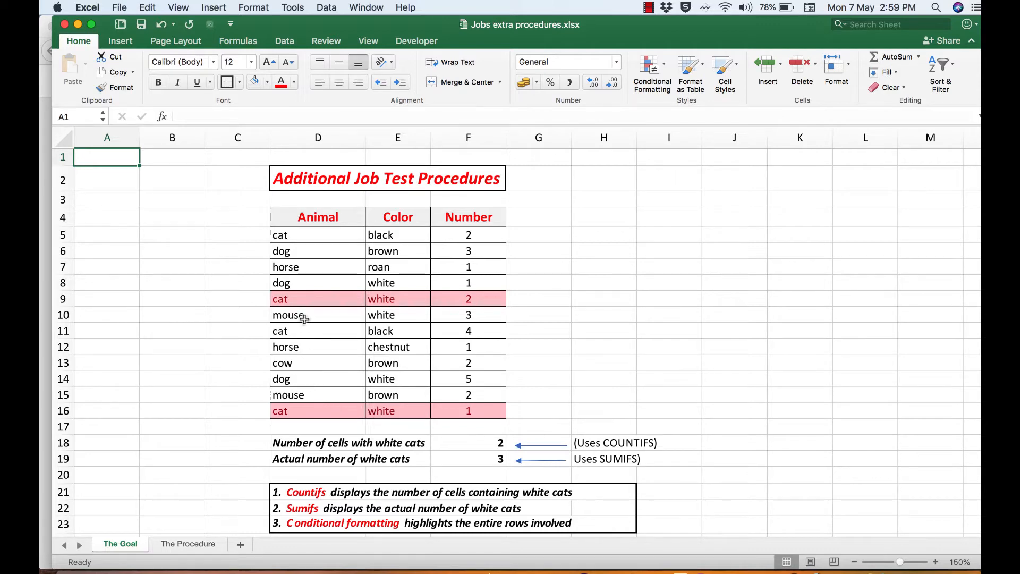
mouse_move(303, 234)
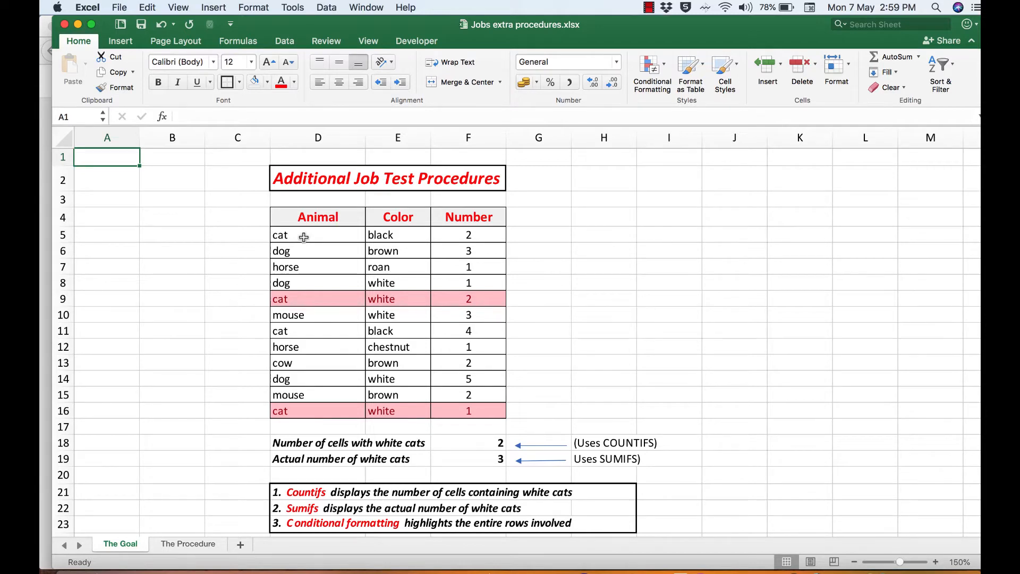
mouse_move(332, 349)
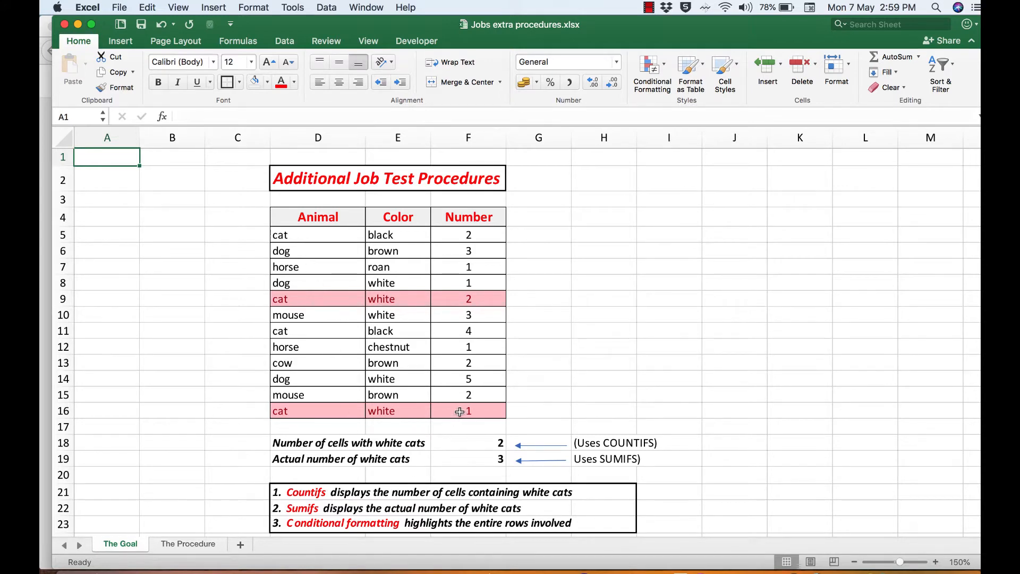
mouse_move(456, 297)
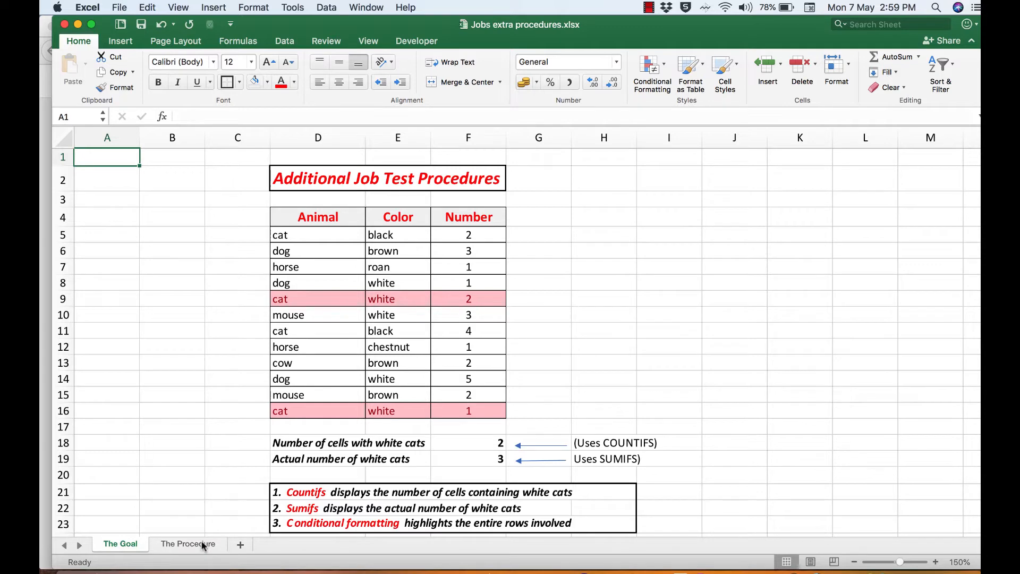
Switch to The Procedure sheet and select G18 for the white-cat count.
left_click(188, 543)
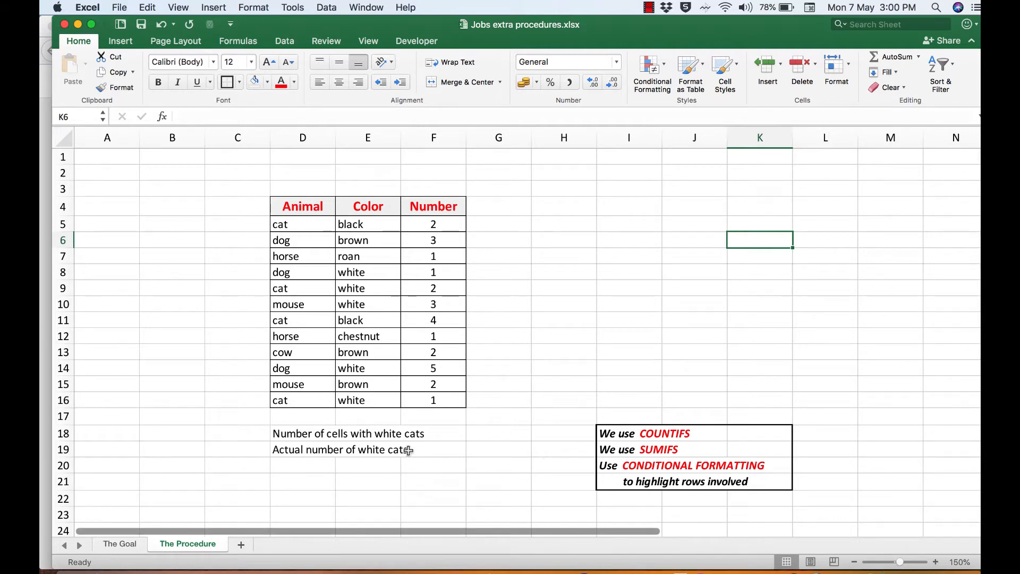
mouse_move(494, 433)
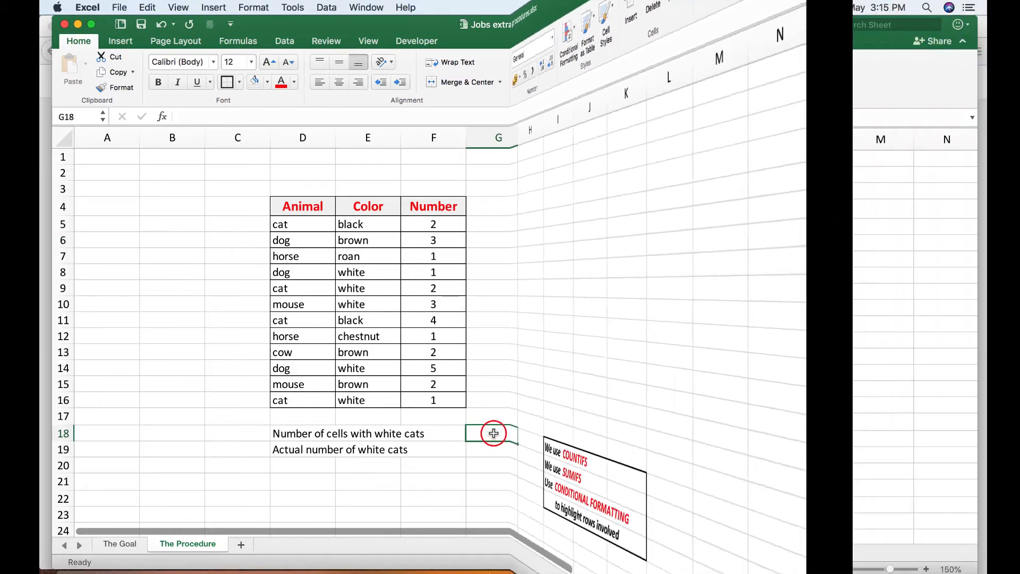
left_click(219, 41)
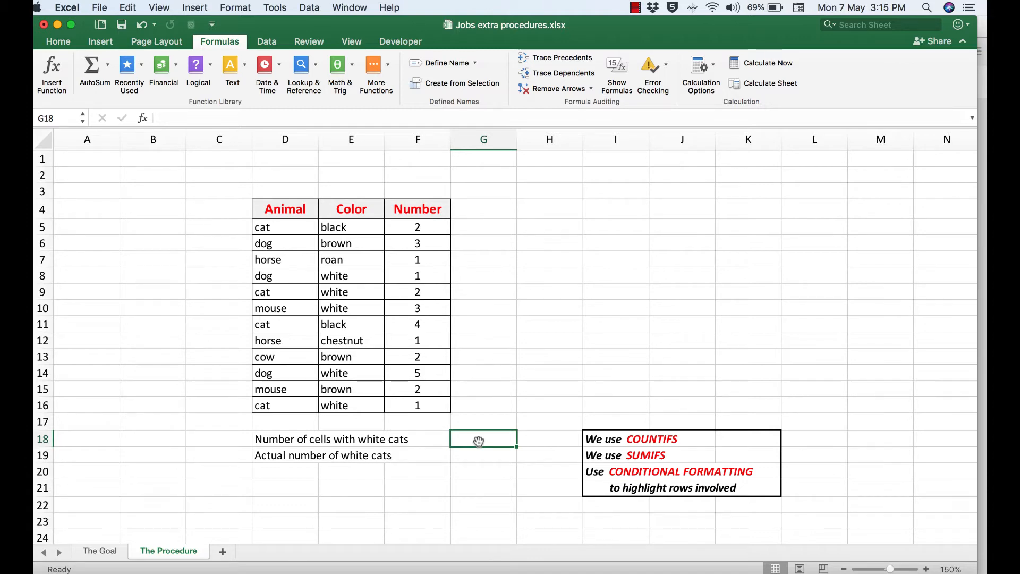
mouse_move(52, 67)
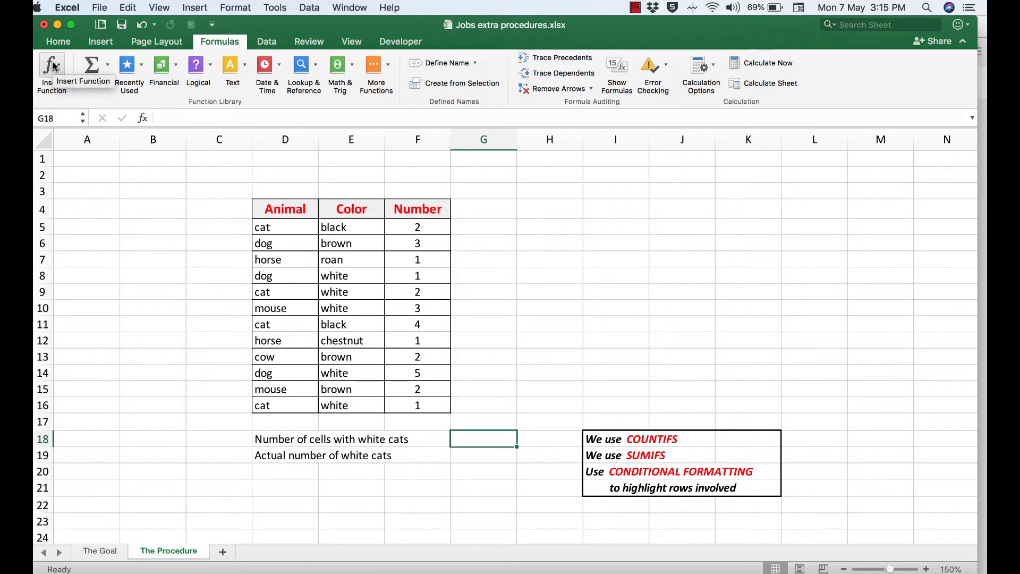
Insert a COUNTIFS function into G18 via the Formula Builder.
left_click(51, 68)
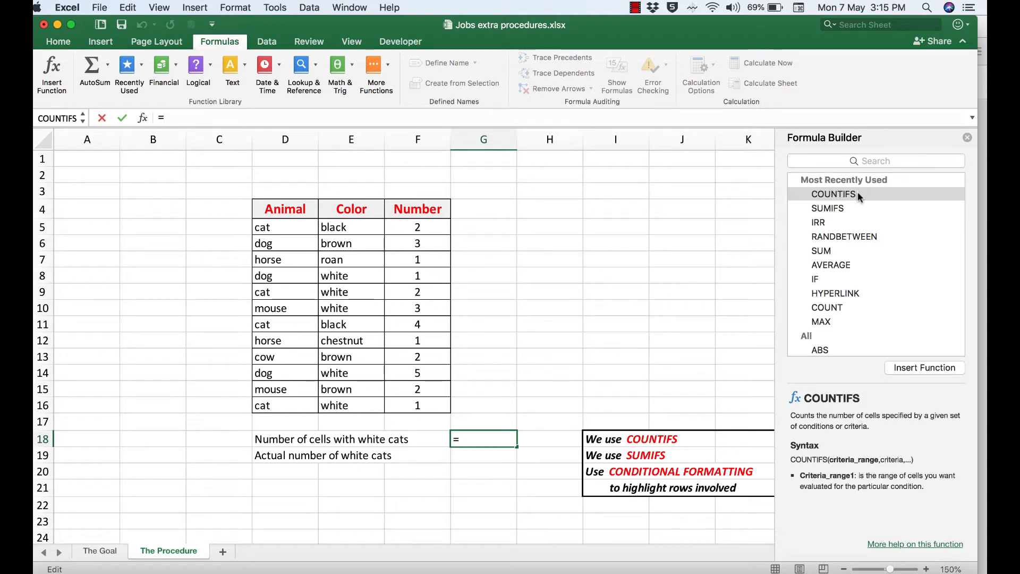
left_click(834, 193)
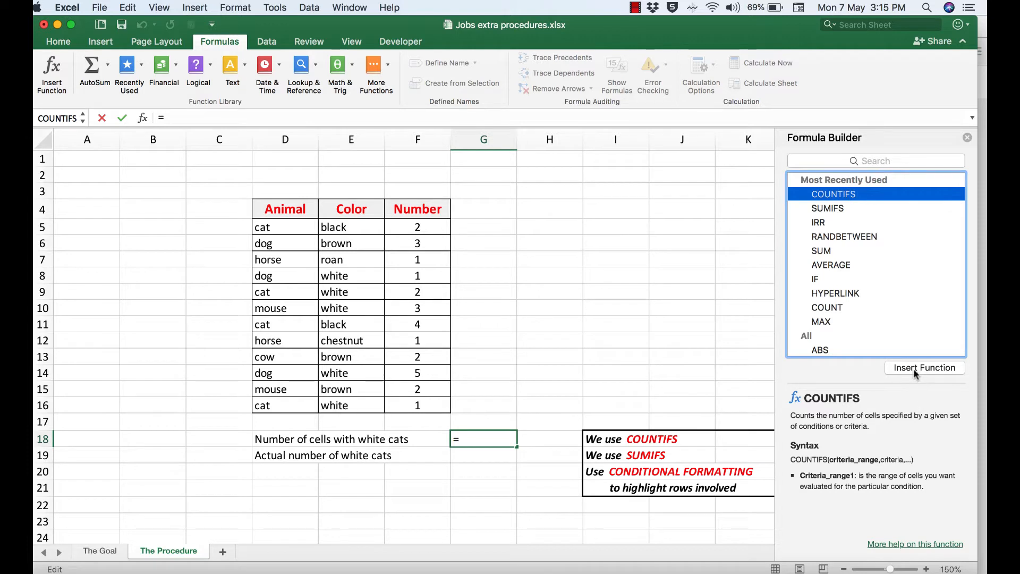
left_click(923, 368)
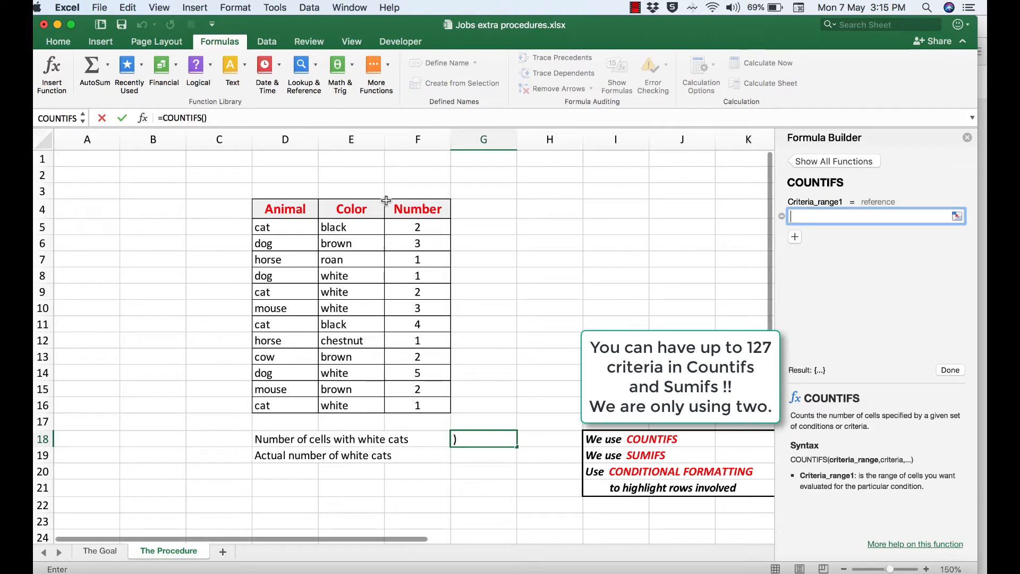
Complete COUNTIFS with D5:D16 matching D5 (cat) and E5:E16 matching E9 (white), returning 2.
left_click(284, 227)
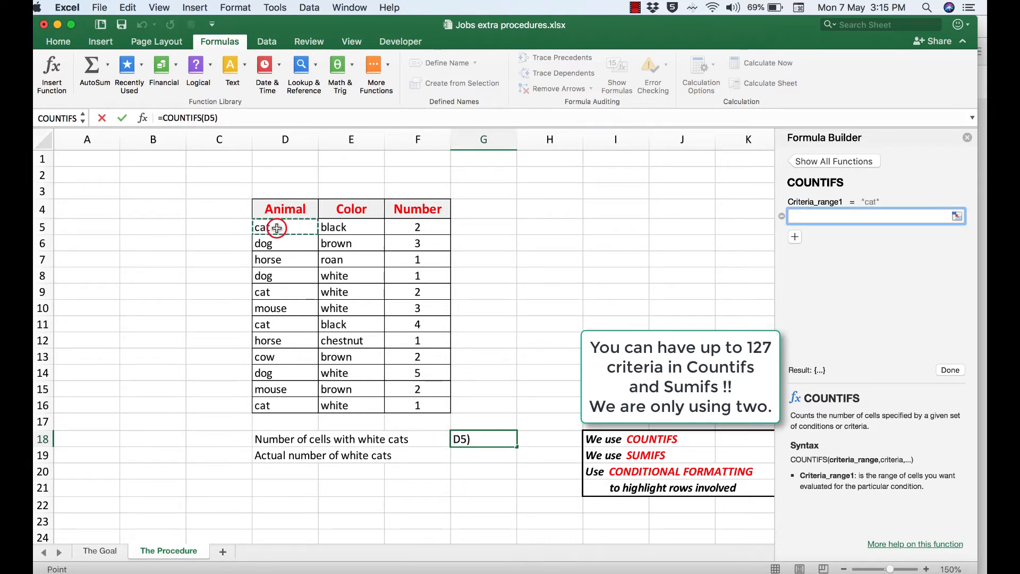
left_click(285, 227)
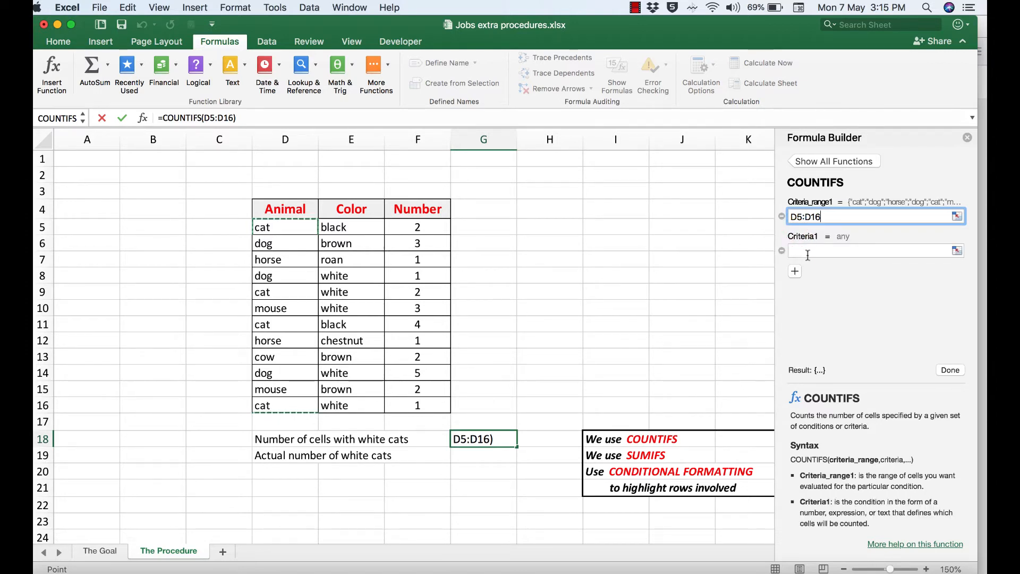
left_click(874, 251)
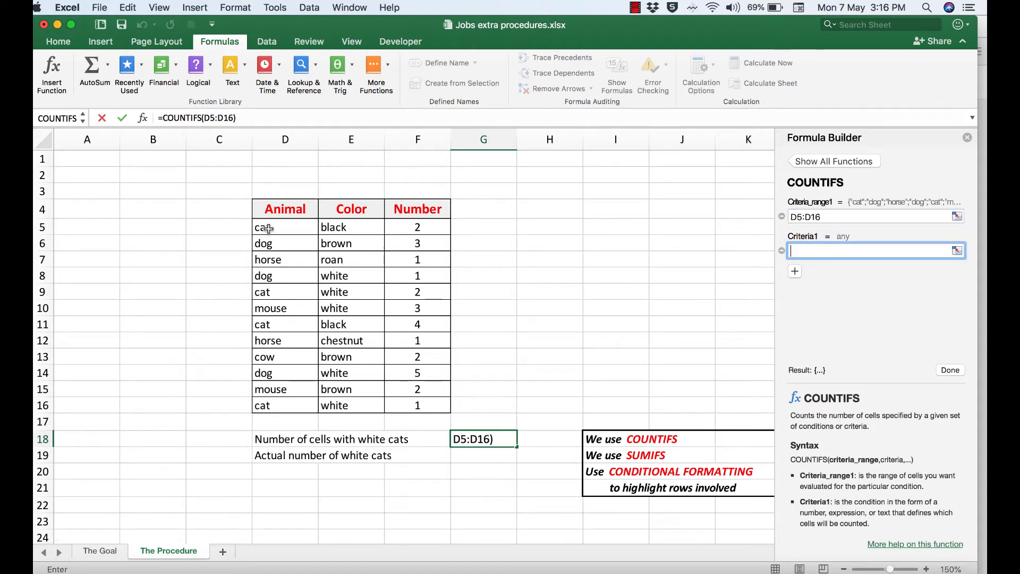
left_click(284, 228)
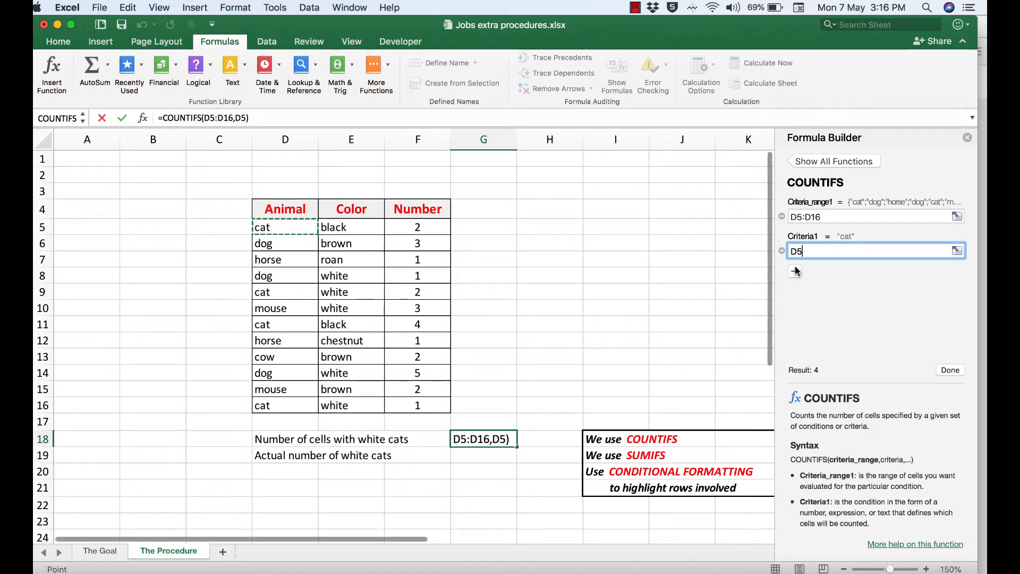
left_click(794, 271)
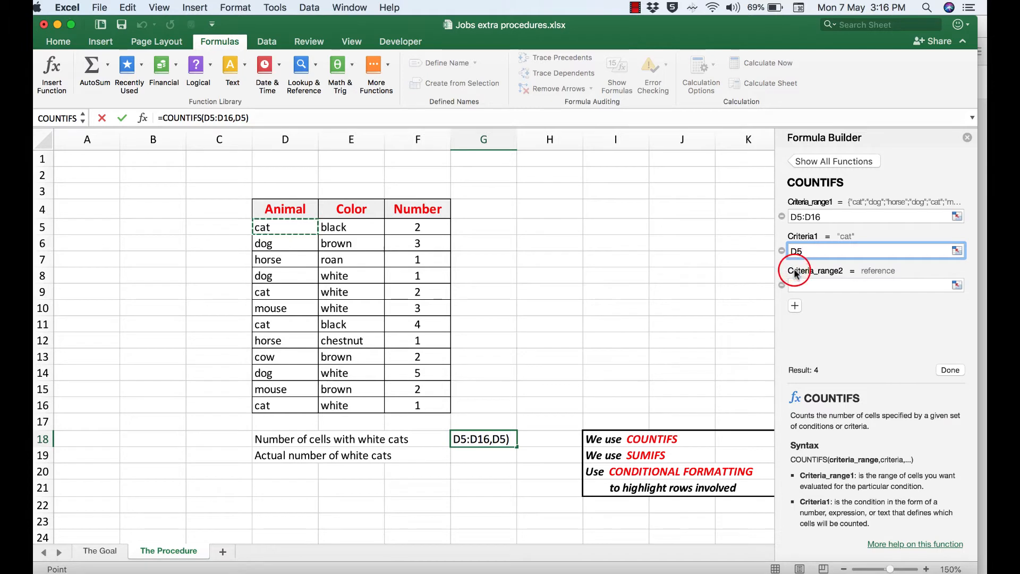
left_click(871, 285)
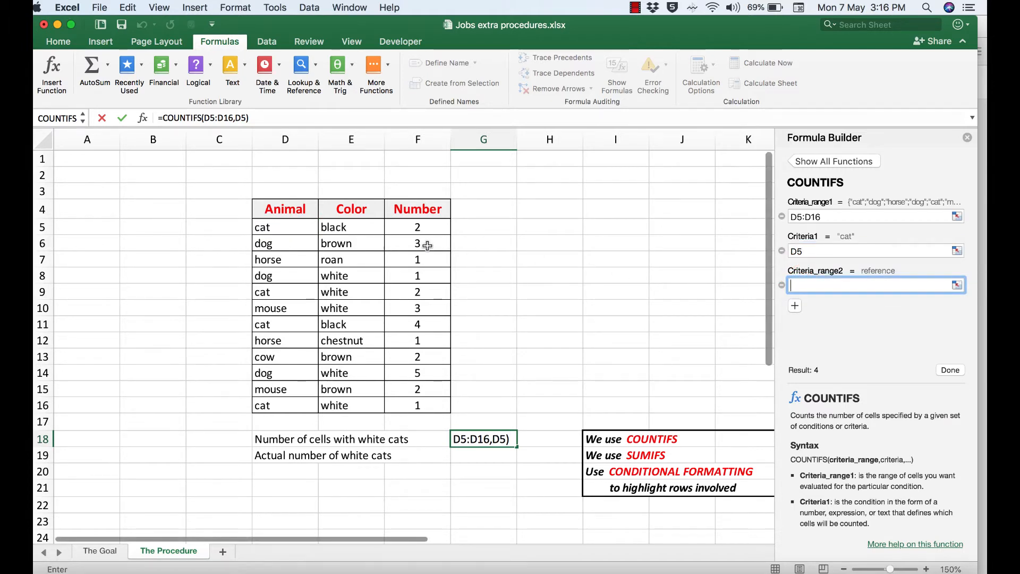
left_click(350, 228)
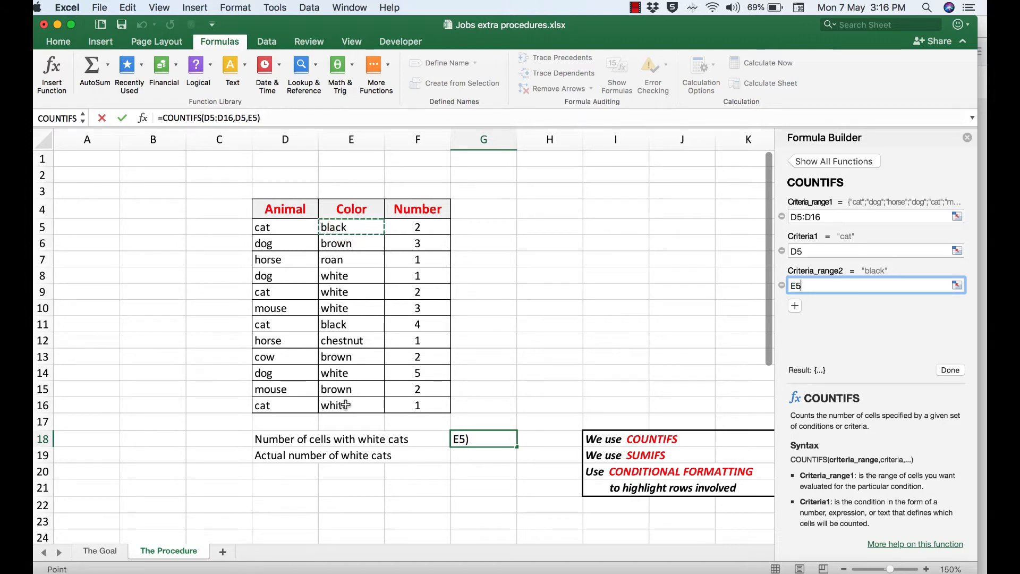
left_click_drag(350, 227, 351, 404)
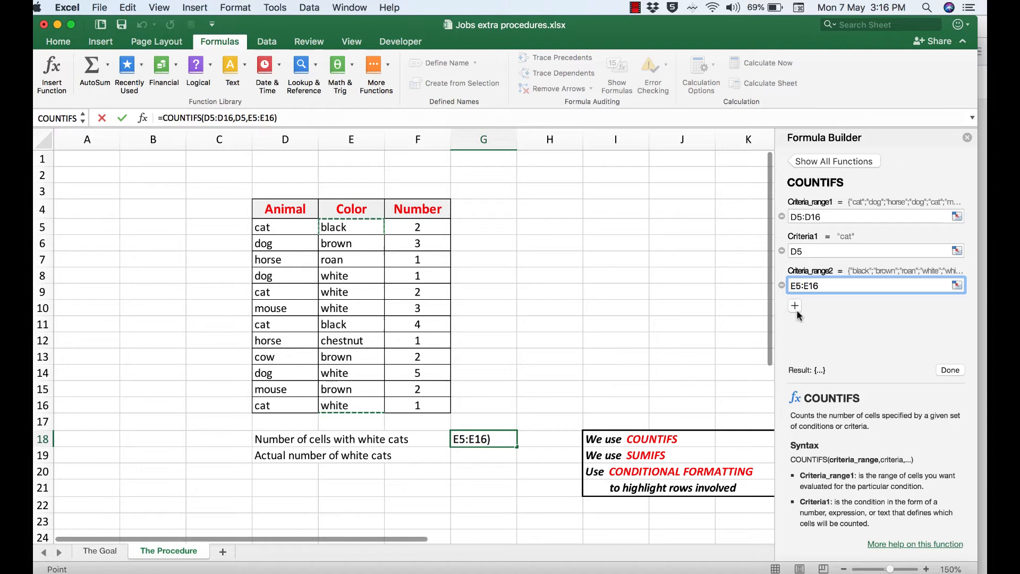
left_click(794, 306)
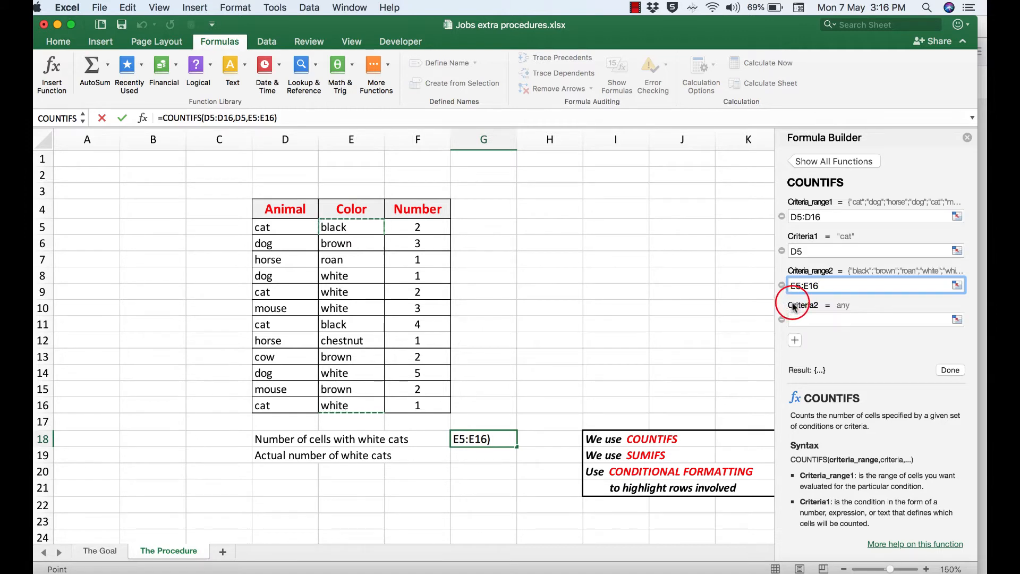
left_click(876, 319)
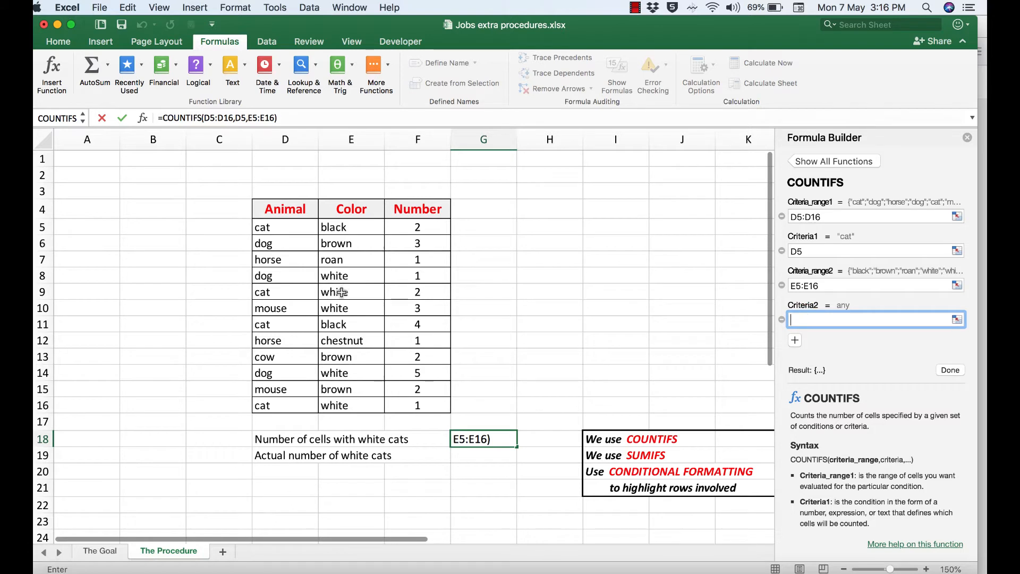
left_click(351, 291)
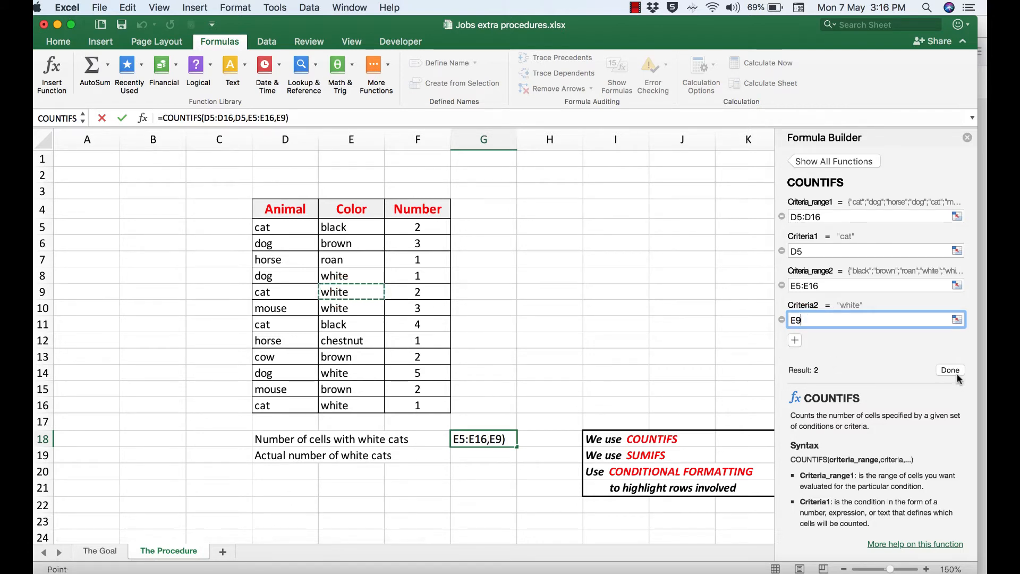
left_click(950, 370)
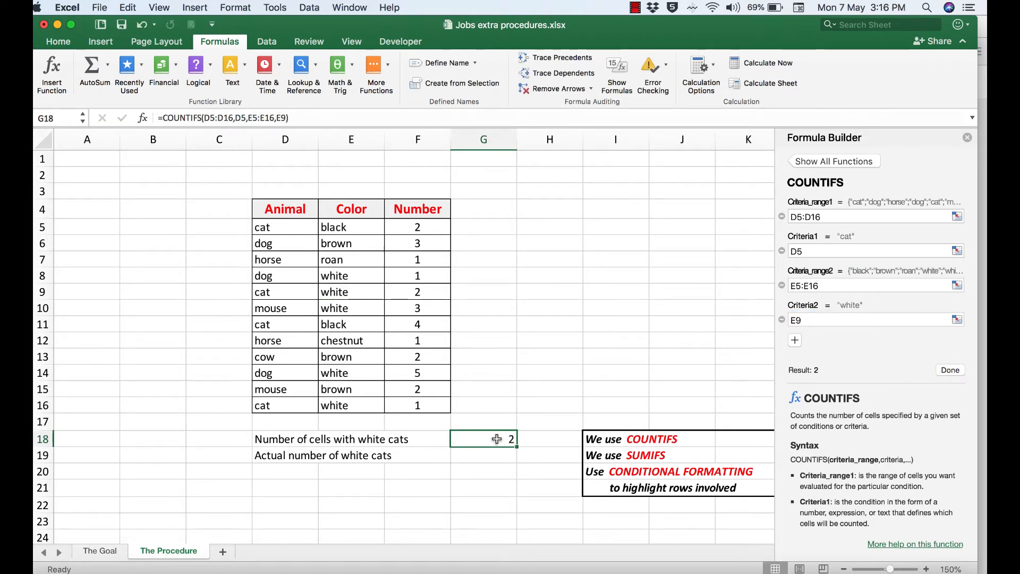
mouse_move(459, 449)
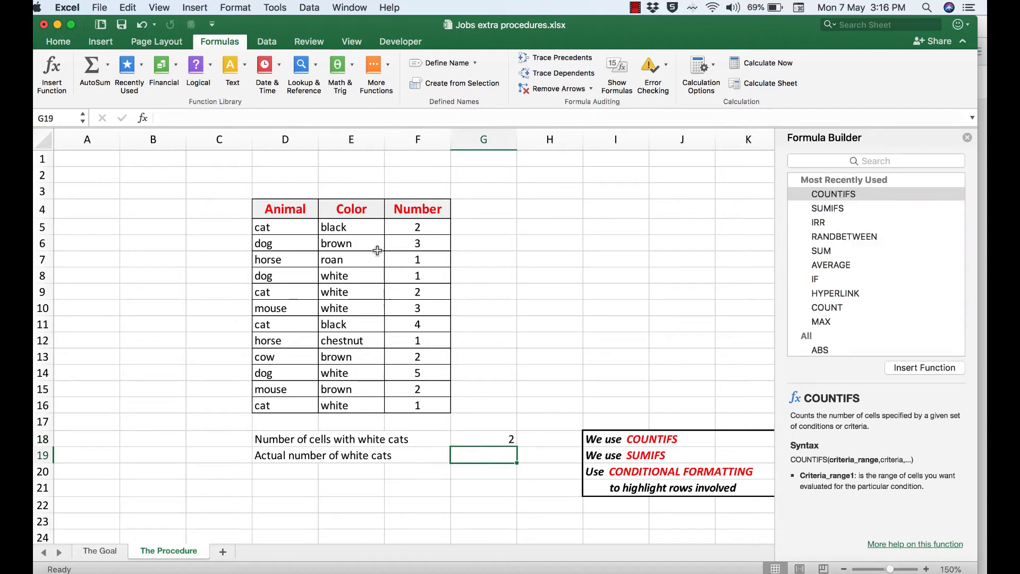
mouse_move(405, 276)
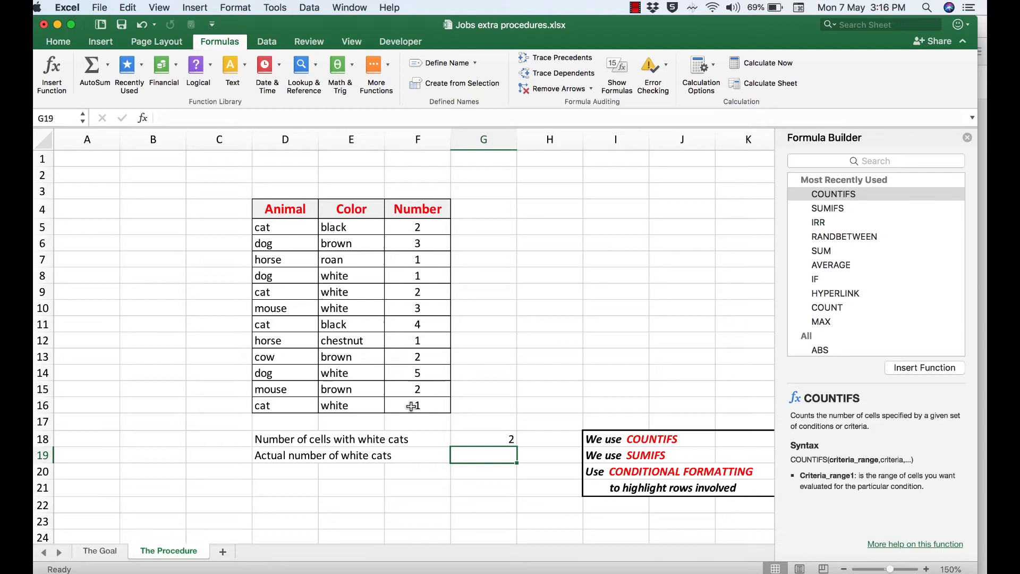
mouse_move(708, 427)
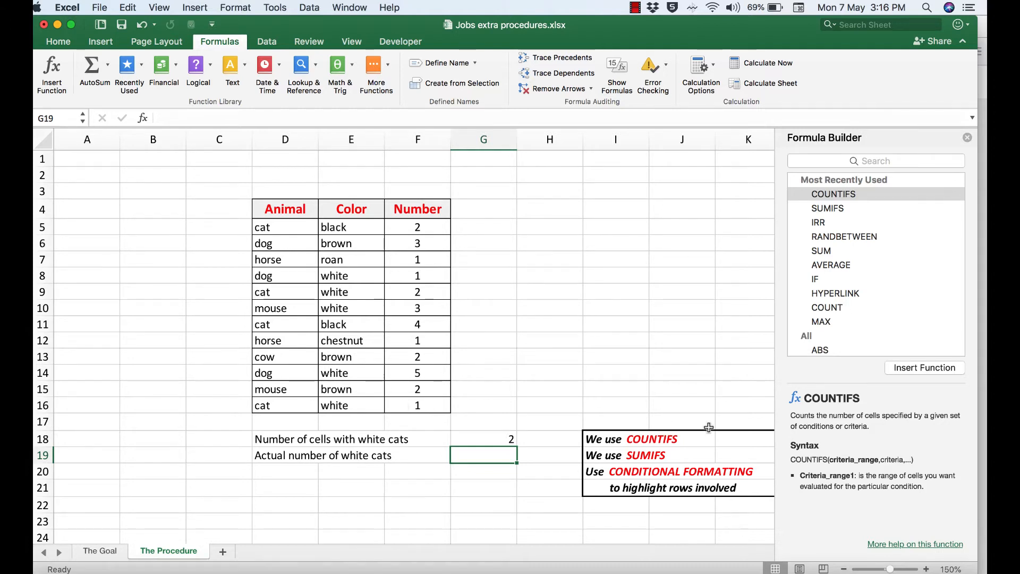
mouse_move(656, 459)
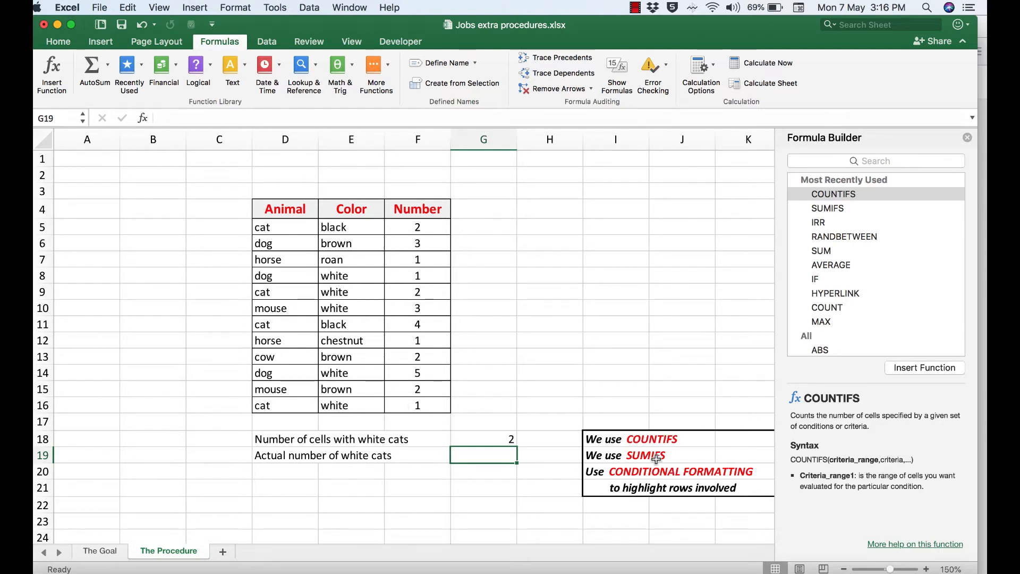
Insert a SUMIFS function into G19 from Most Recently Used.
left_click(827, 207)
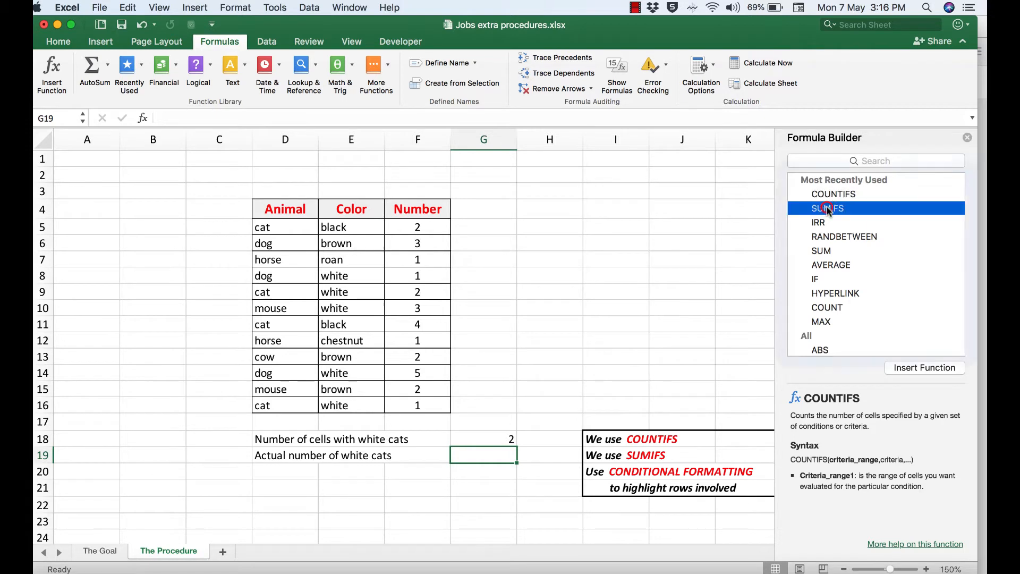
left_click(827, 208)
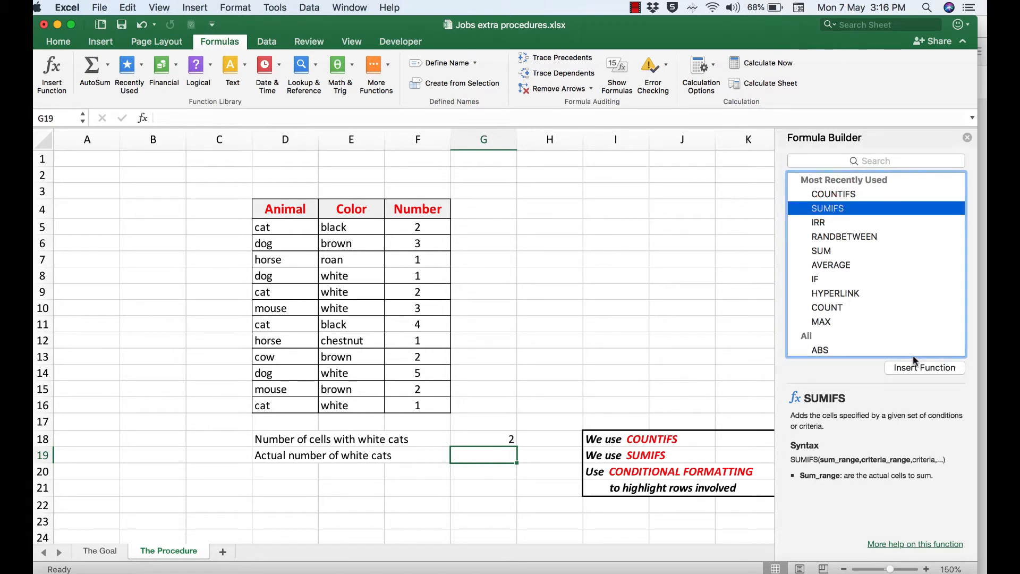
left_click(924, 366)
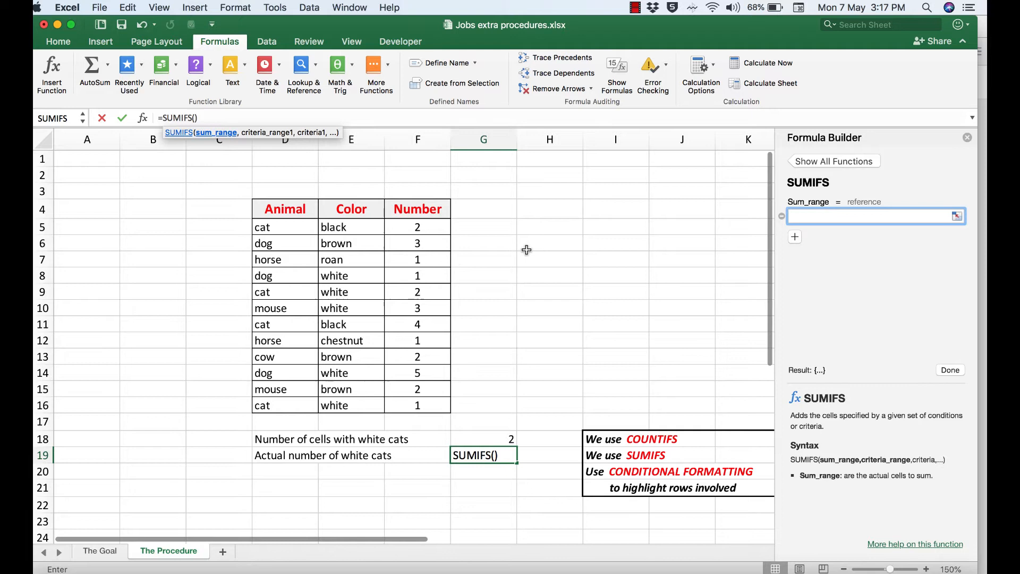
Set Sum_range F5:F16 and Criteria_range1 D5:D16 with Criteria1 D5 (cat).
left_click(417, 226)
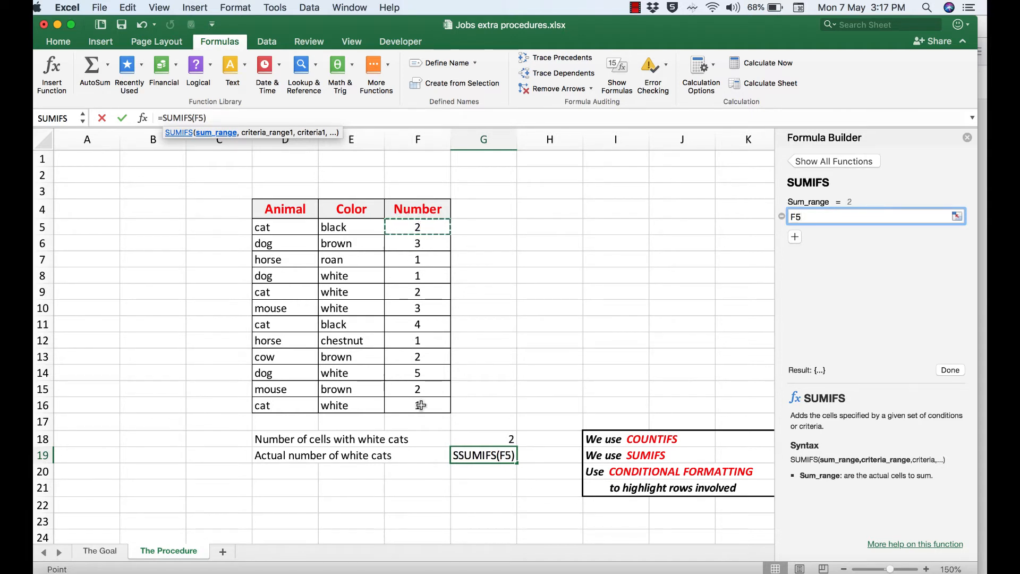
left_click_drag(416, 228, 416, 404)
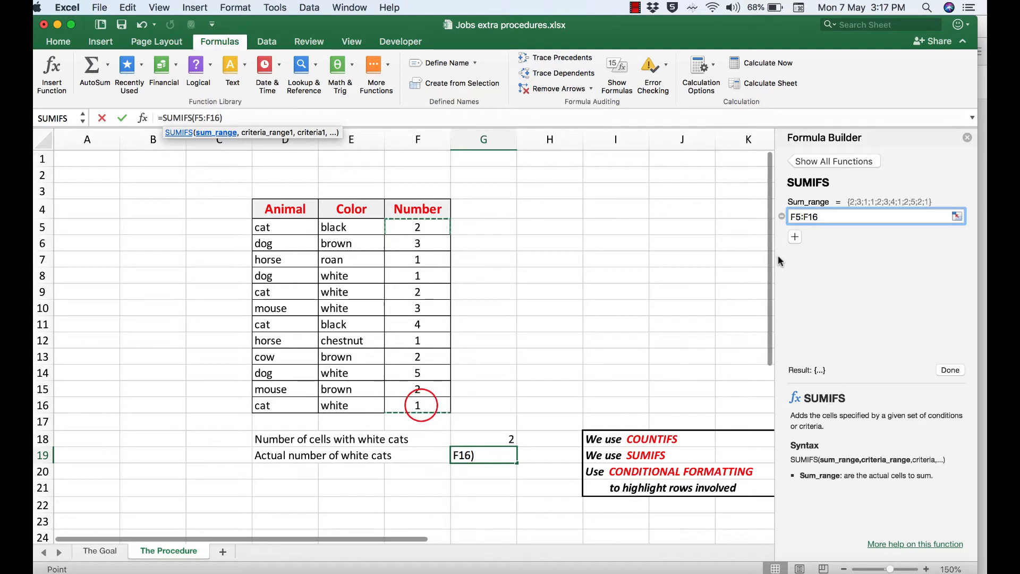
left_click(794, 237)
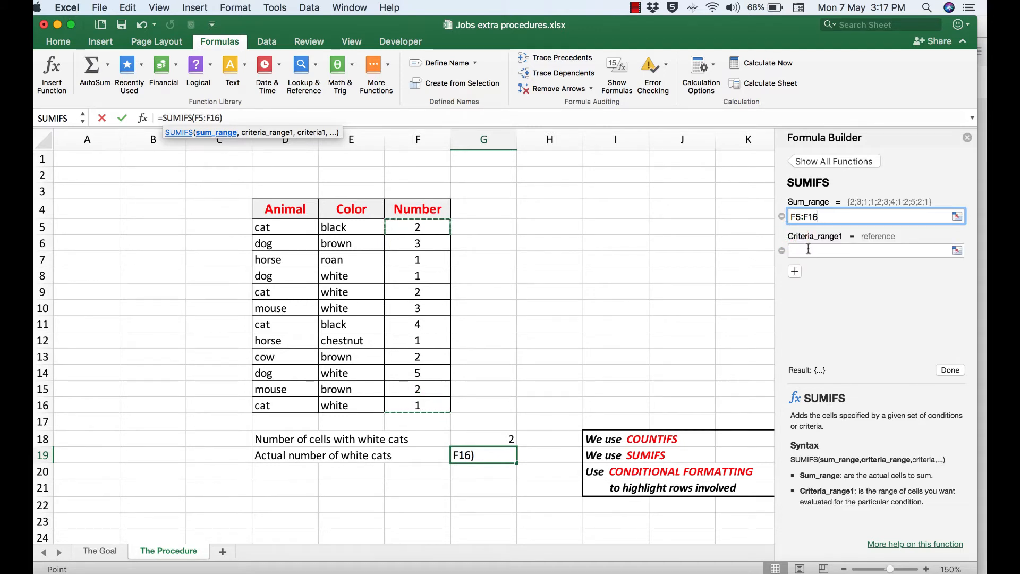
left_click(871, 251)
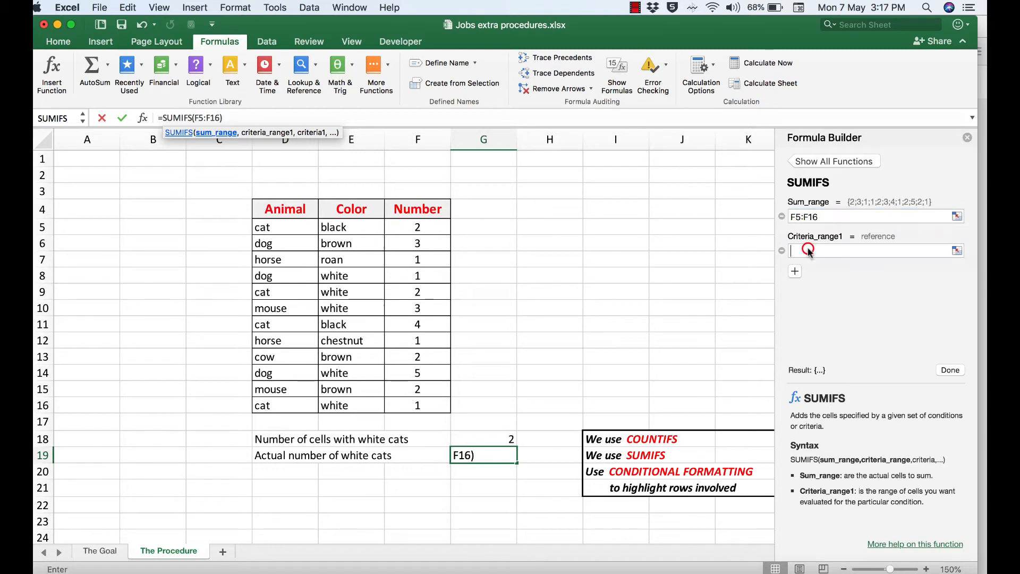
left_click(871, 250)
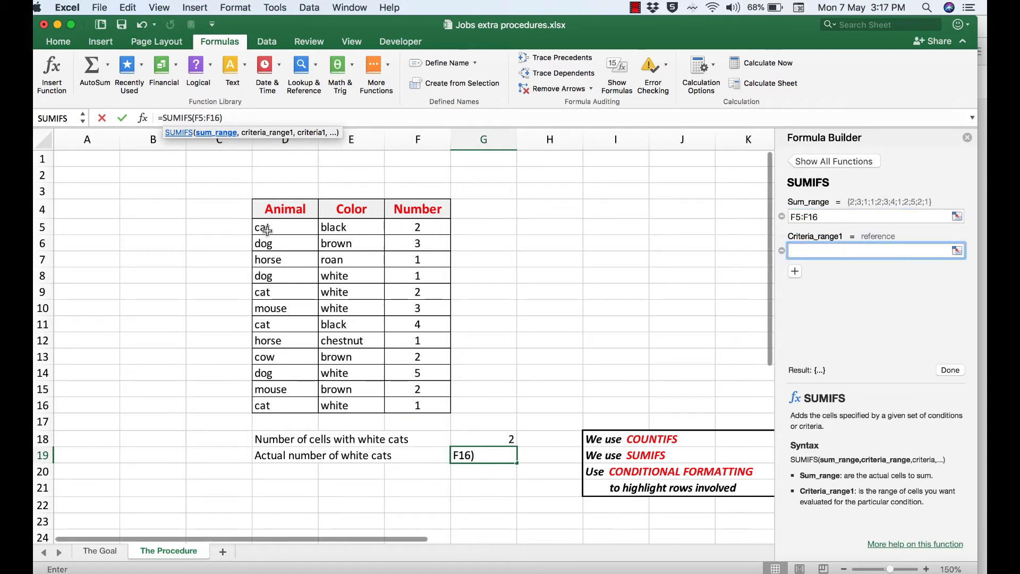
left_click(284, 226)
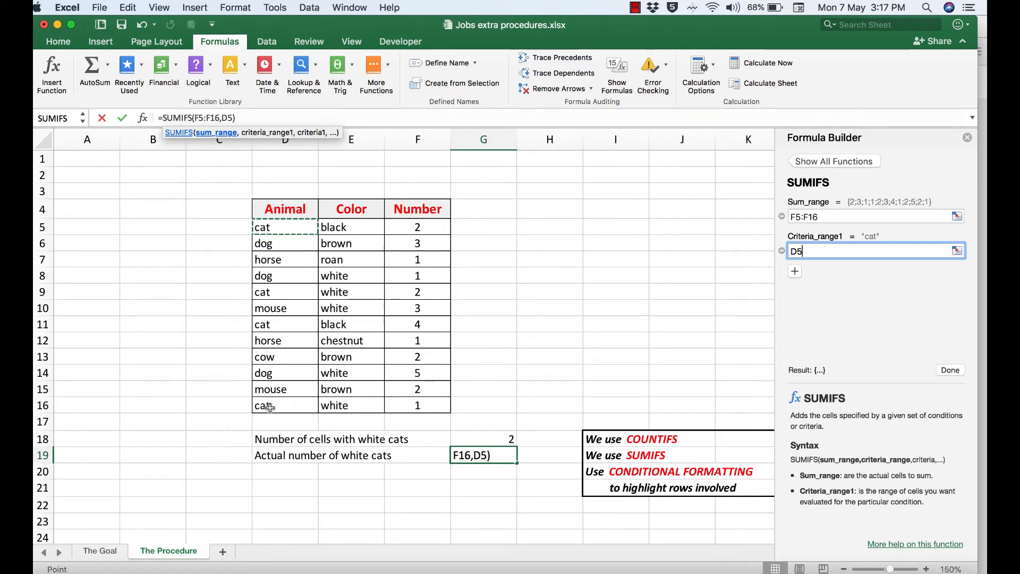
left_click_drag(285, 226, 284, 405)
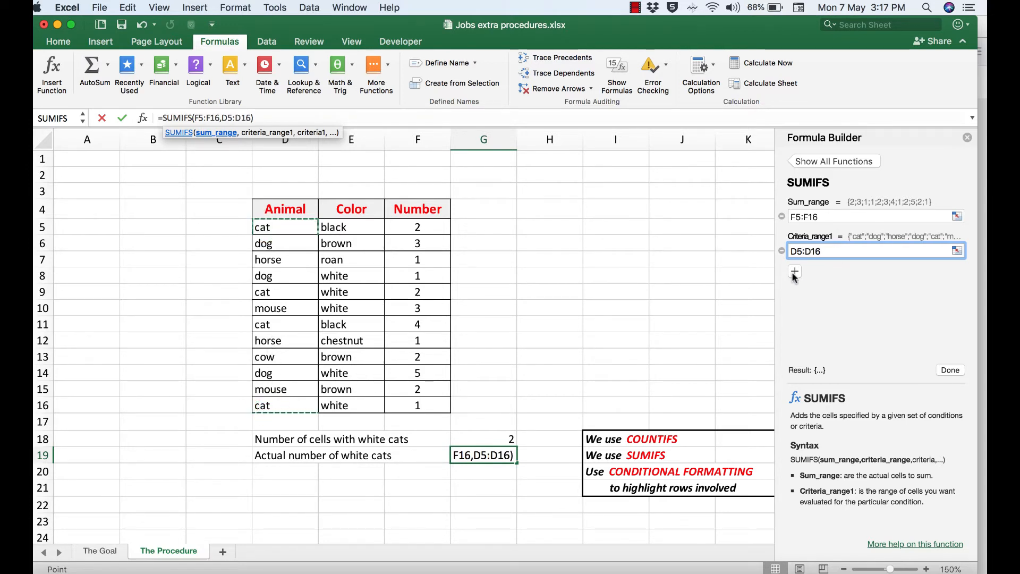
left_click(794, 271)
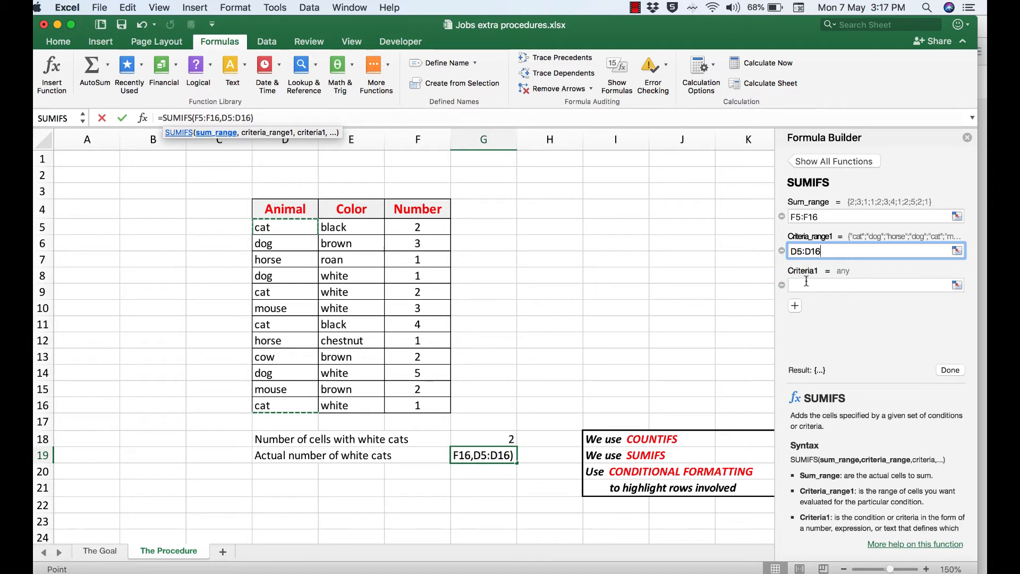
left_click(874, 284)
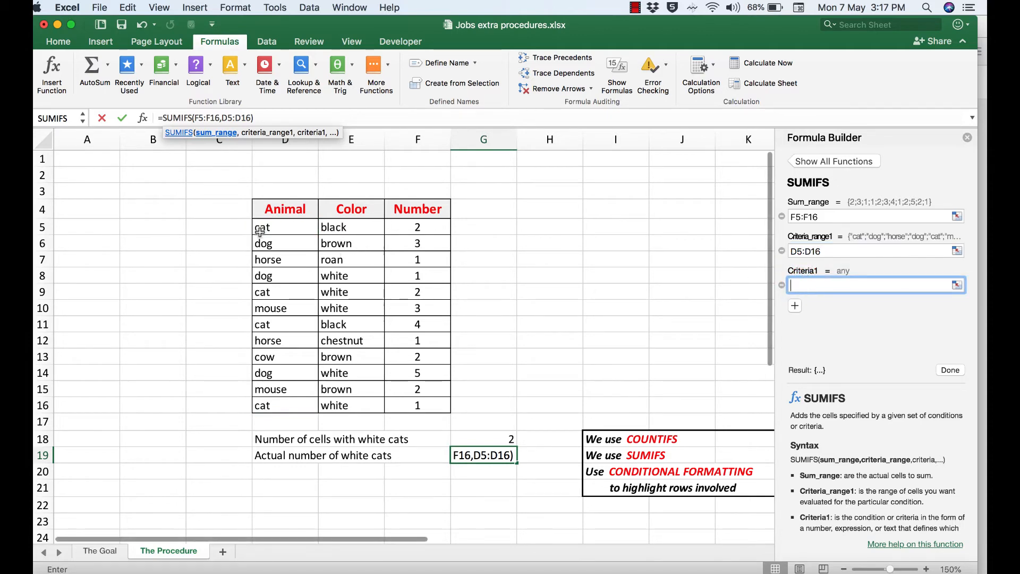
left_click(285, 227)
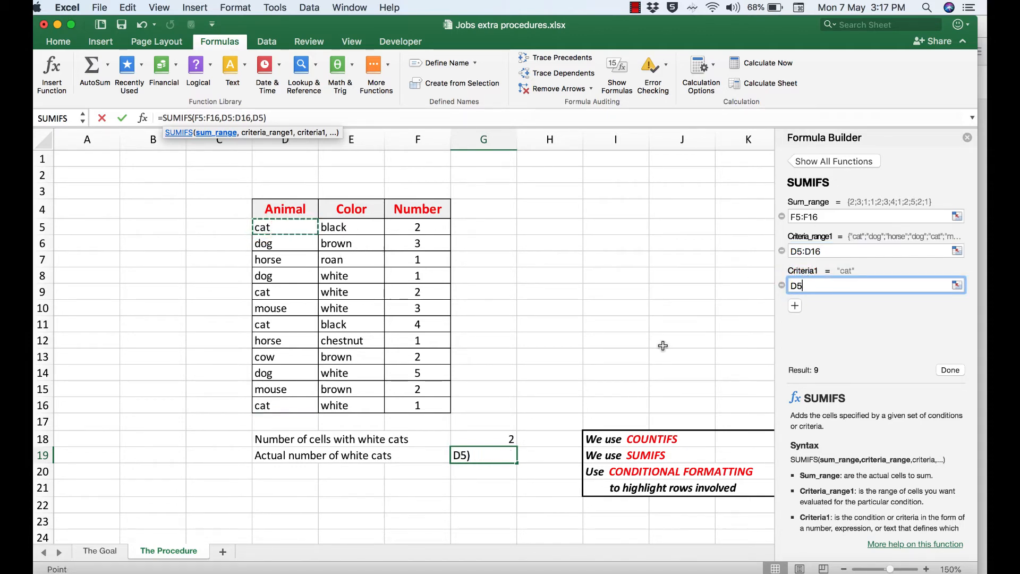
Add Criteria_range2 E5:E16 with Criteria2 E8 (white) and finish SUMIFS, returning 3.
left_click(795, 306)
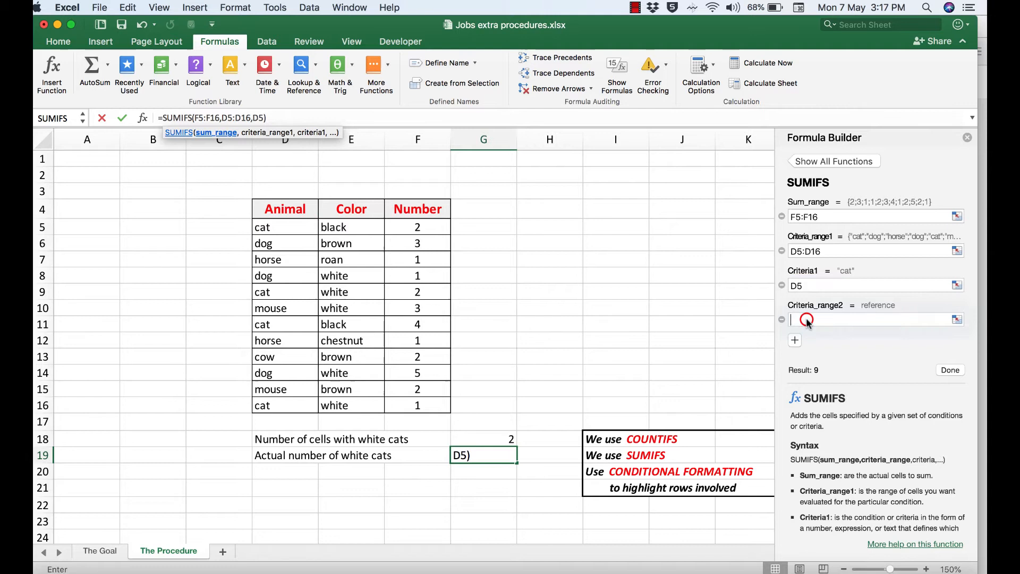
left_click(875, 319)
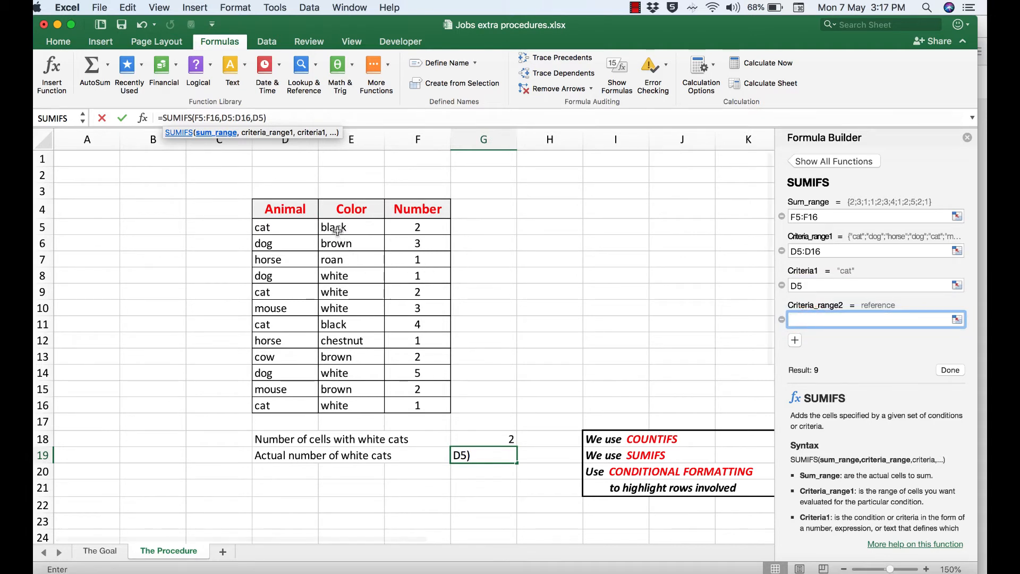
left_click(351, 226)
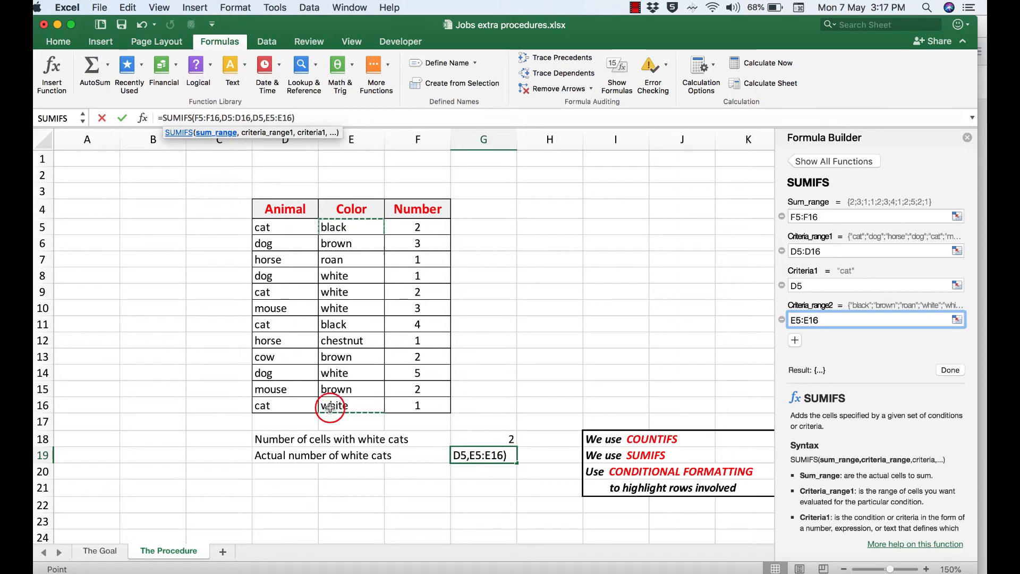
left_click(794, 340)
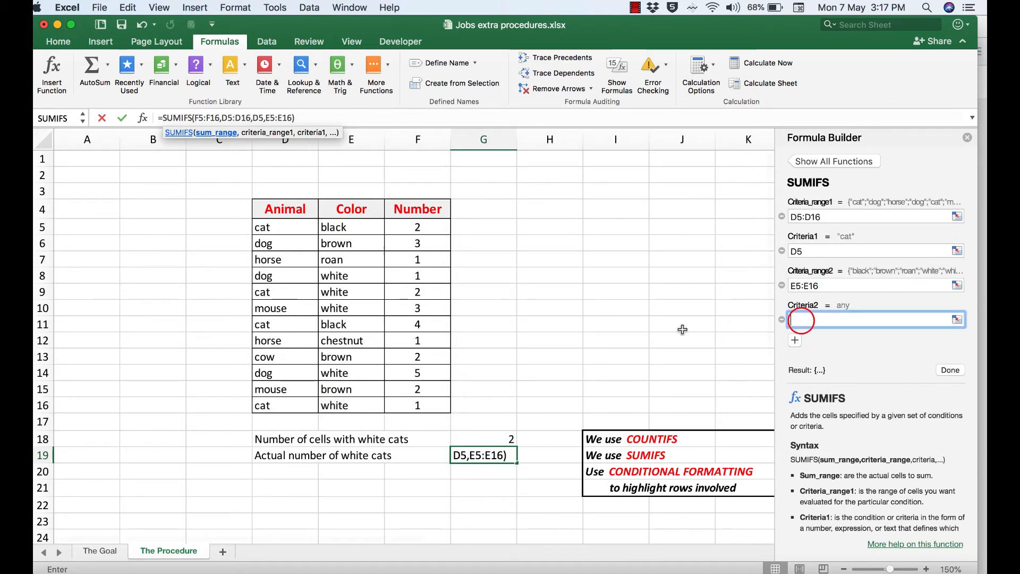
left_click(333, 275)
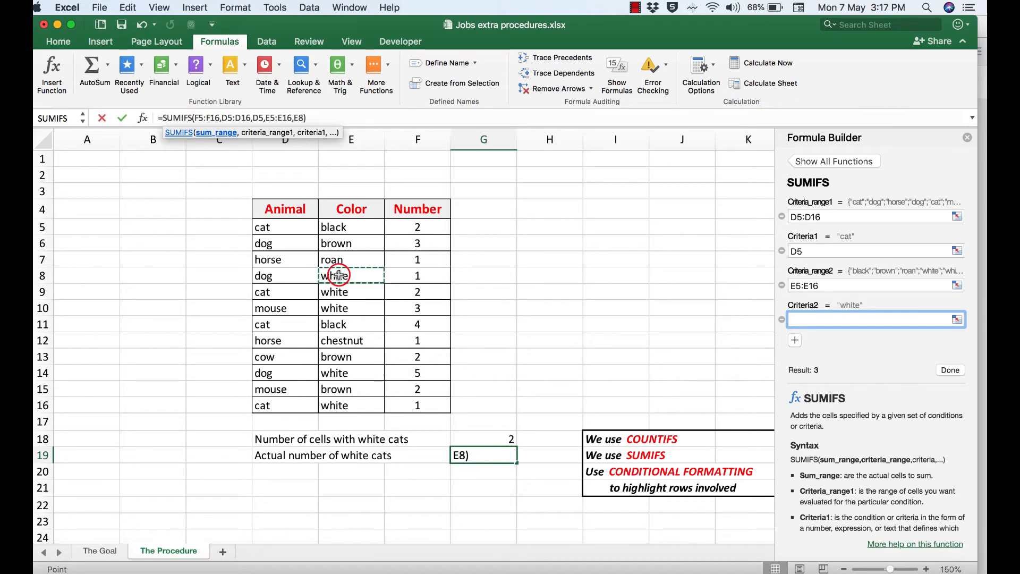
type("E8")
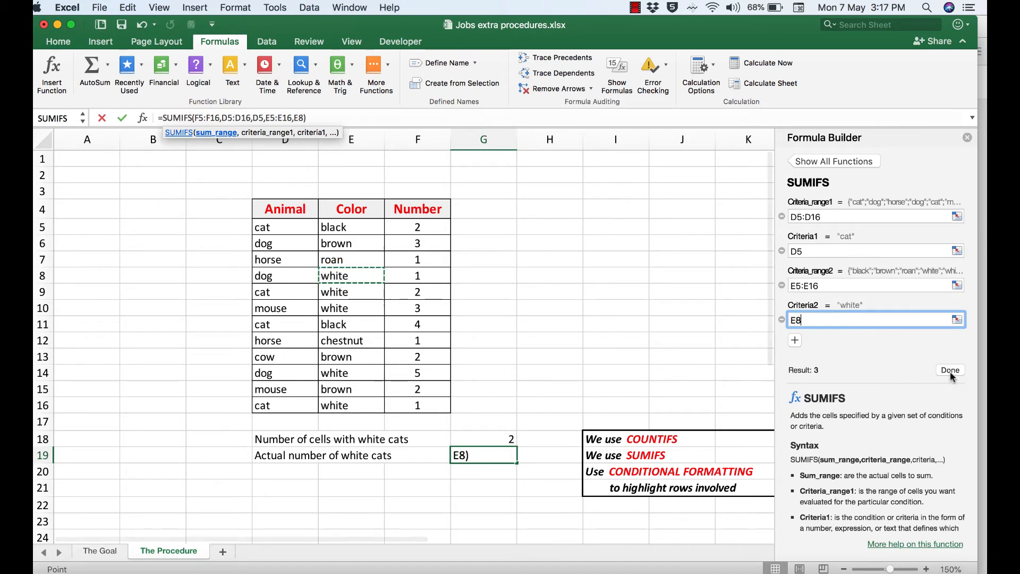
left_click(948, 369)
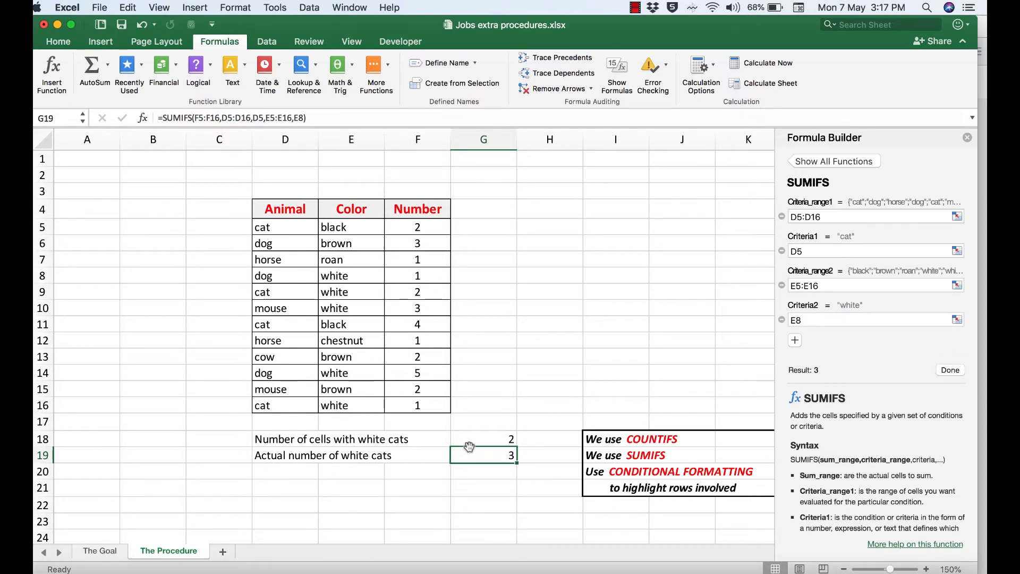
mouse_move(476, 438)
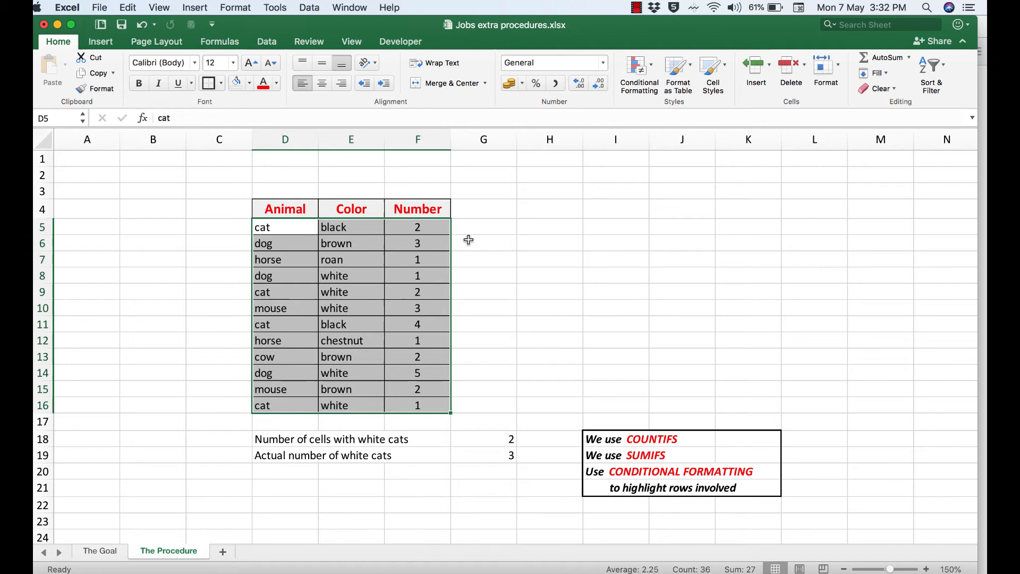
Select the animal table data and start a new conditional formatting rule in Classic style.
left_click_drag(418, 259, 418, 275)
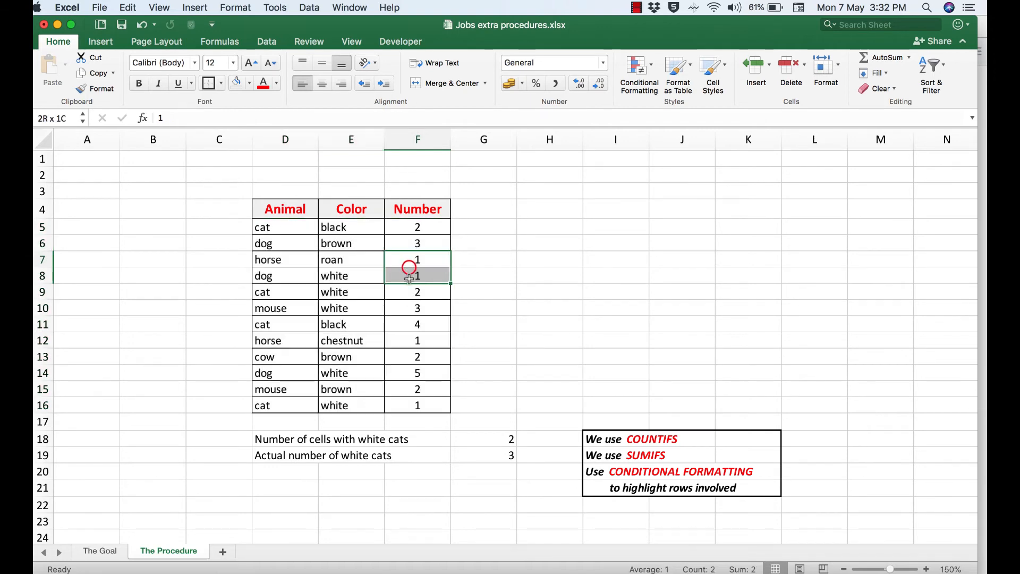
left_click(285, 227)
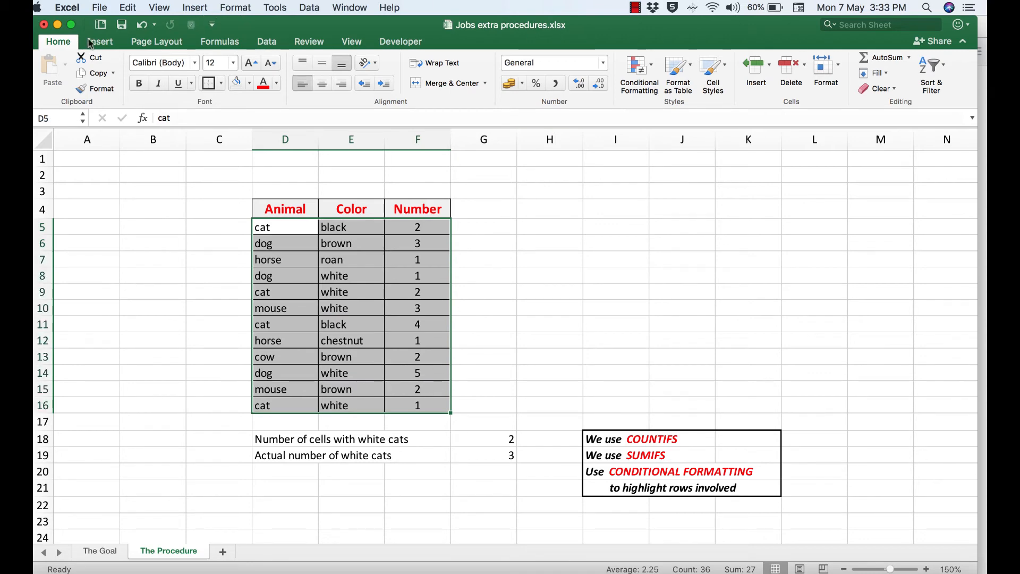
left_click(639, 71)
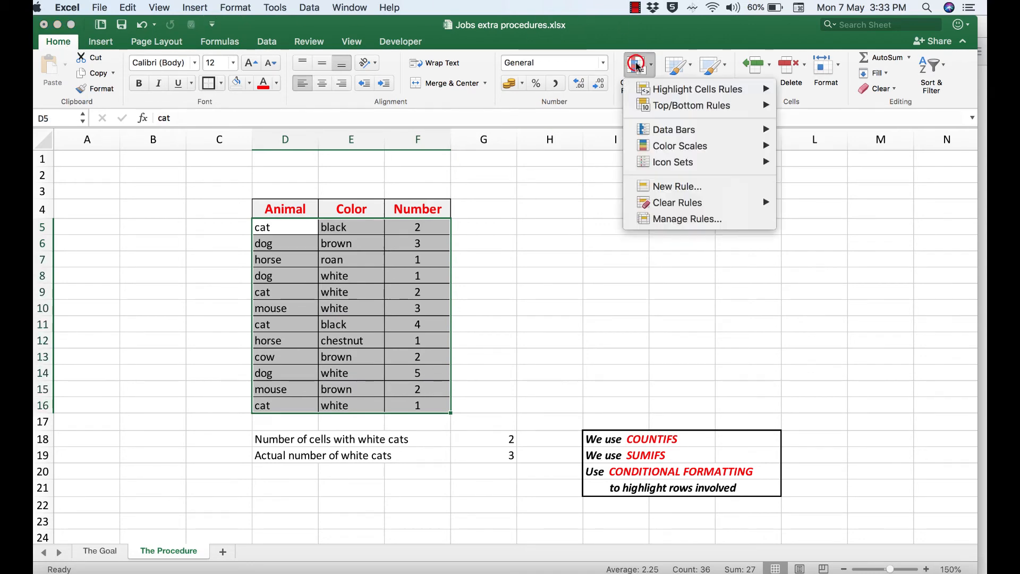
mouse_move(677, 186)
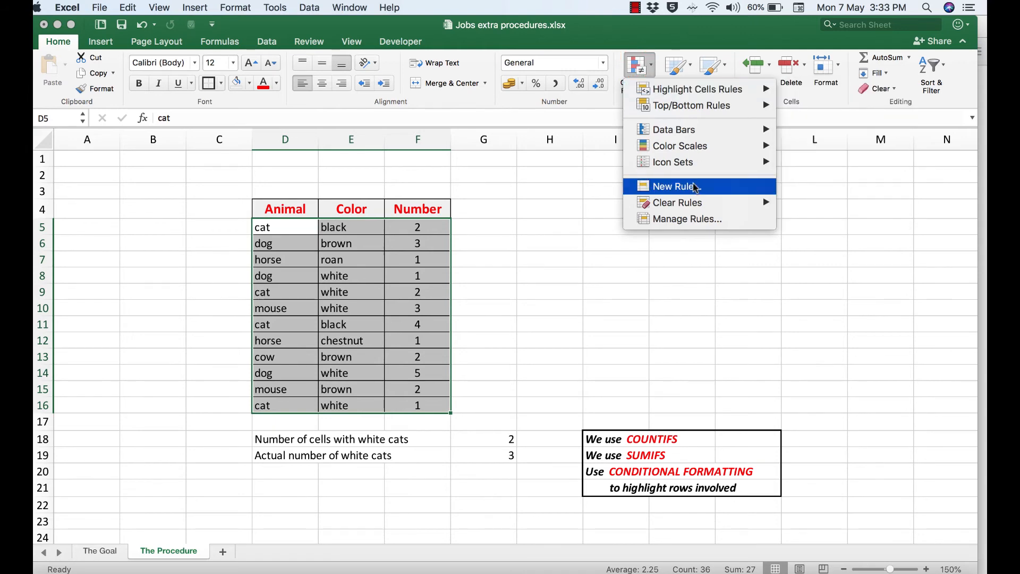
left_click(674, 186)
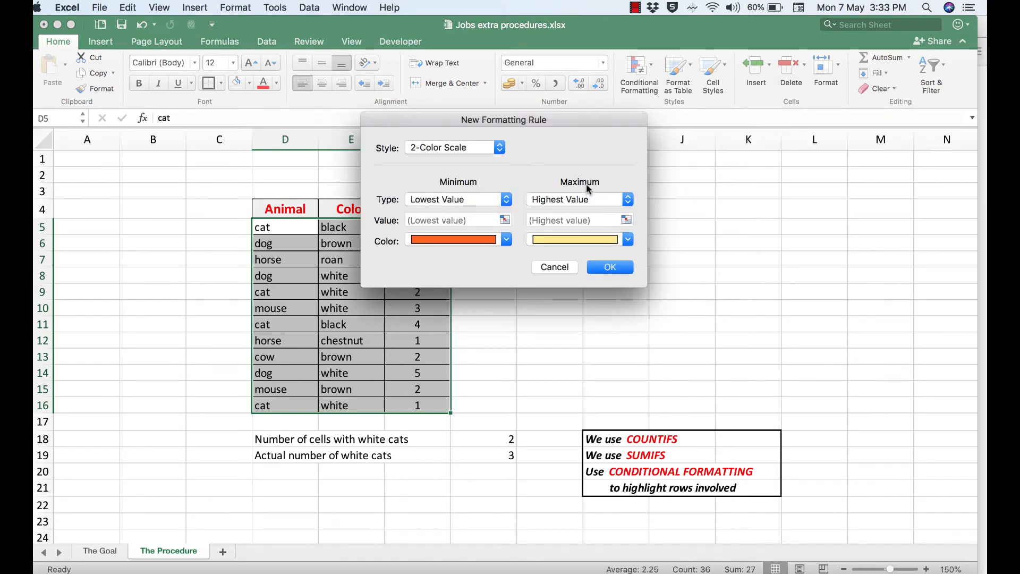
left_click(499, 148)
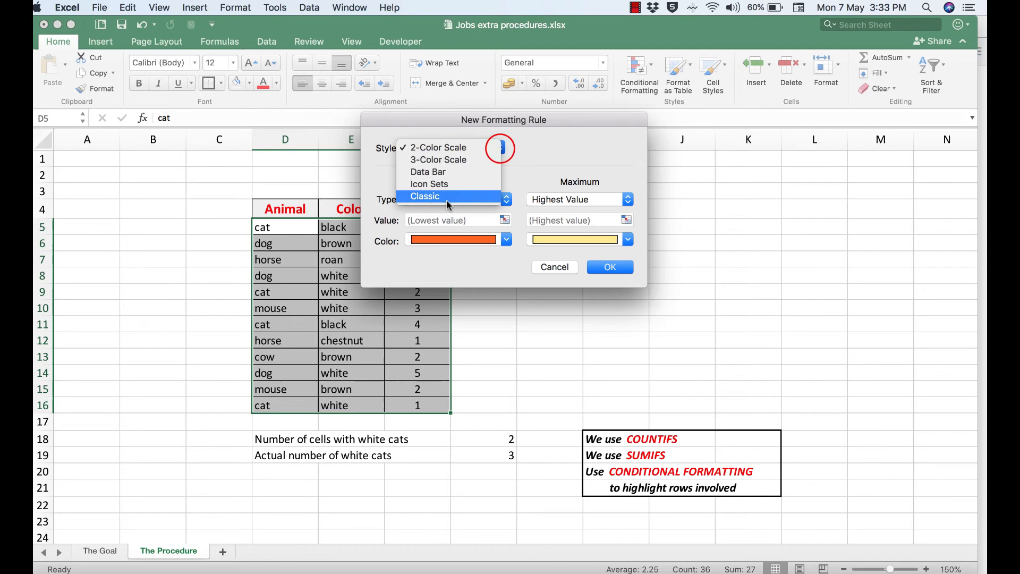
left_click(423, 196)
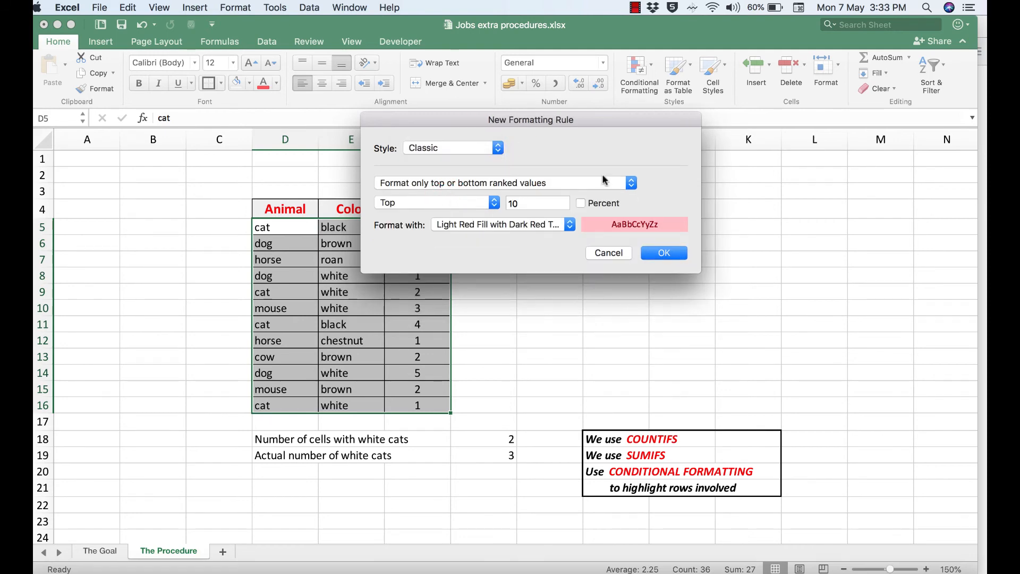
left_click(629, 182)
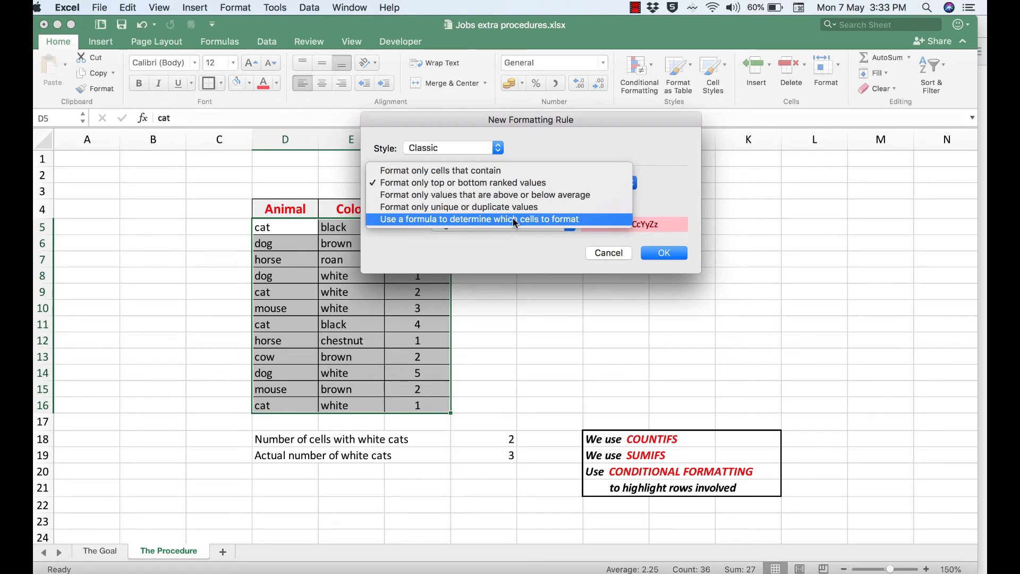
Make the rule formula =and($d5="cat",$e5="white") with Light Red Fill and Dark Red Text.
left_click(476, 218)
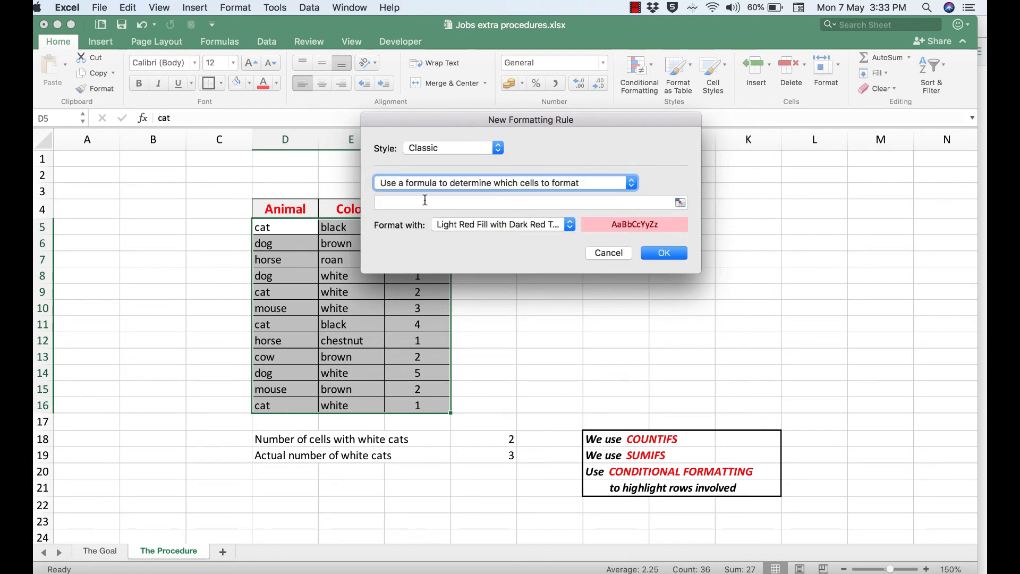
left_click(525, 202)
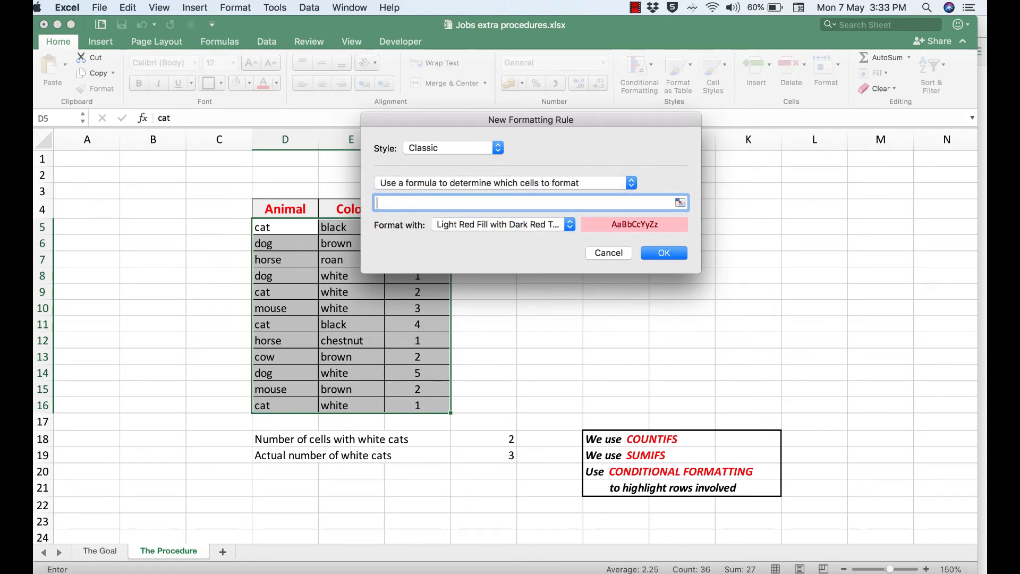
type("=and")
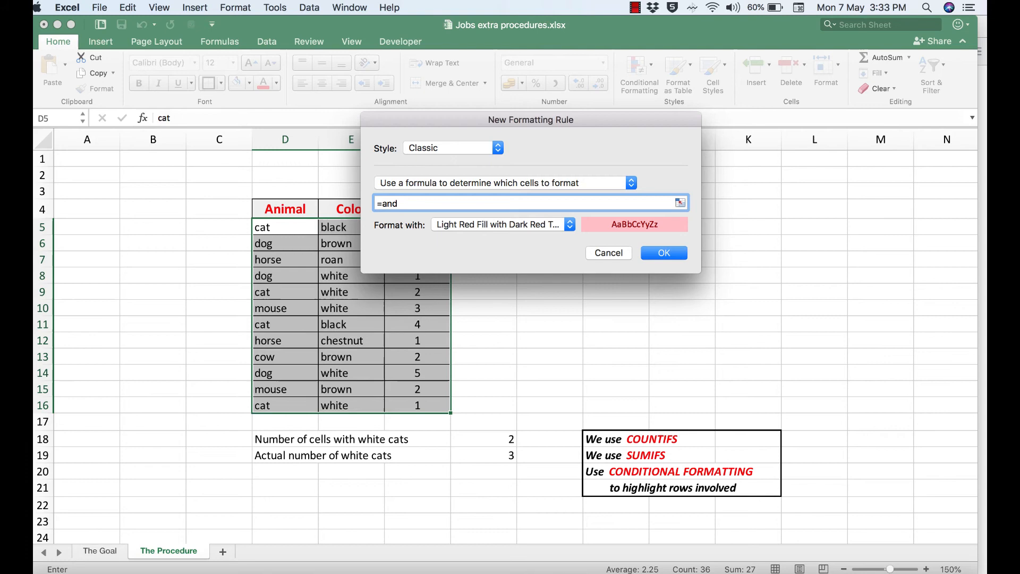
type("(")
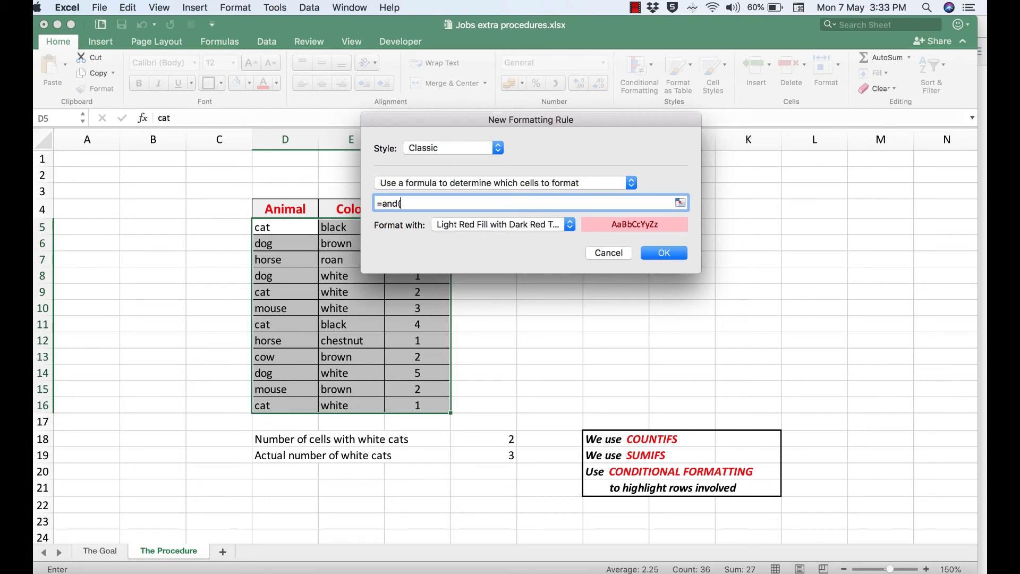
type("$d")
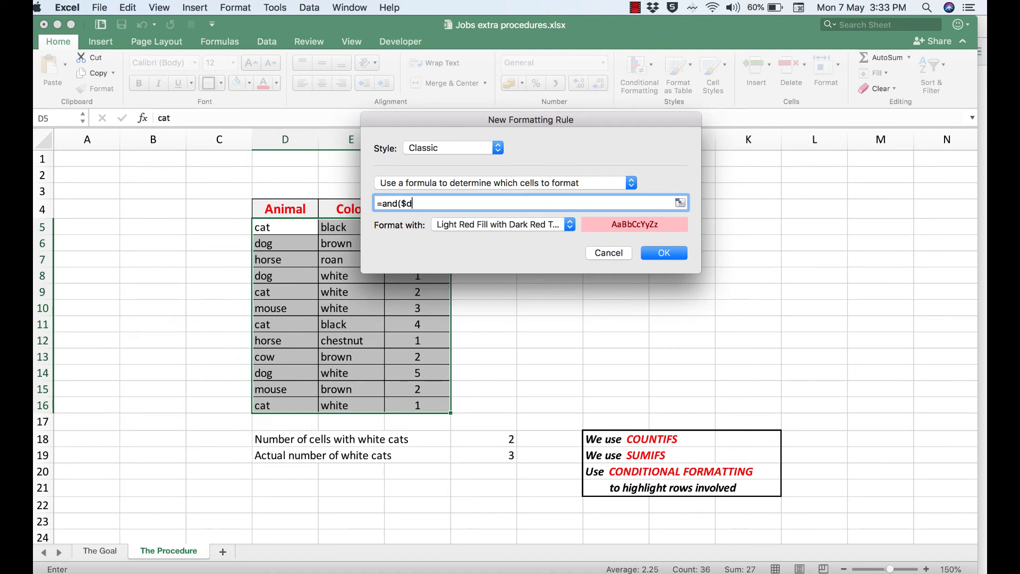
type("5")
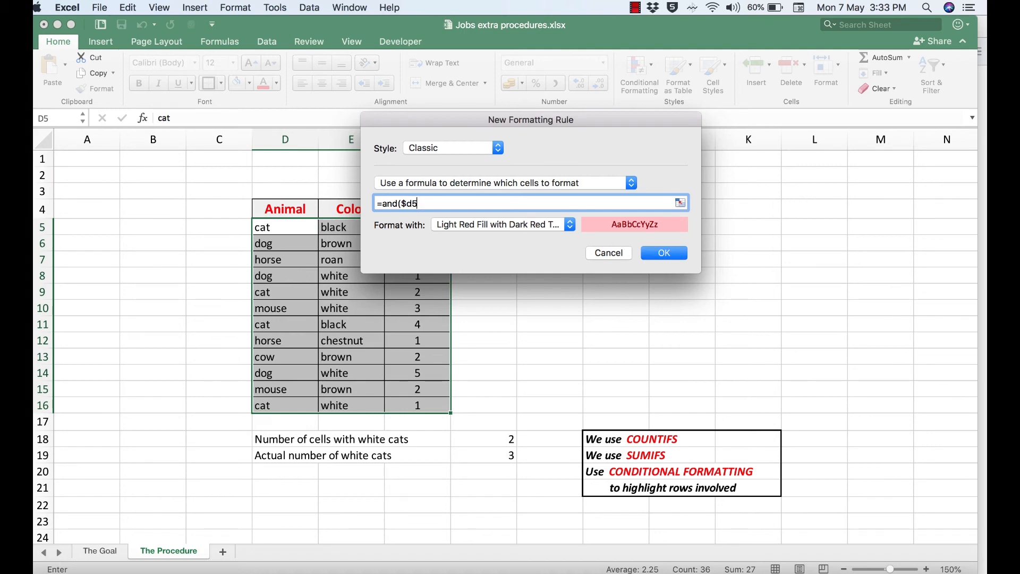
type("=")
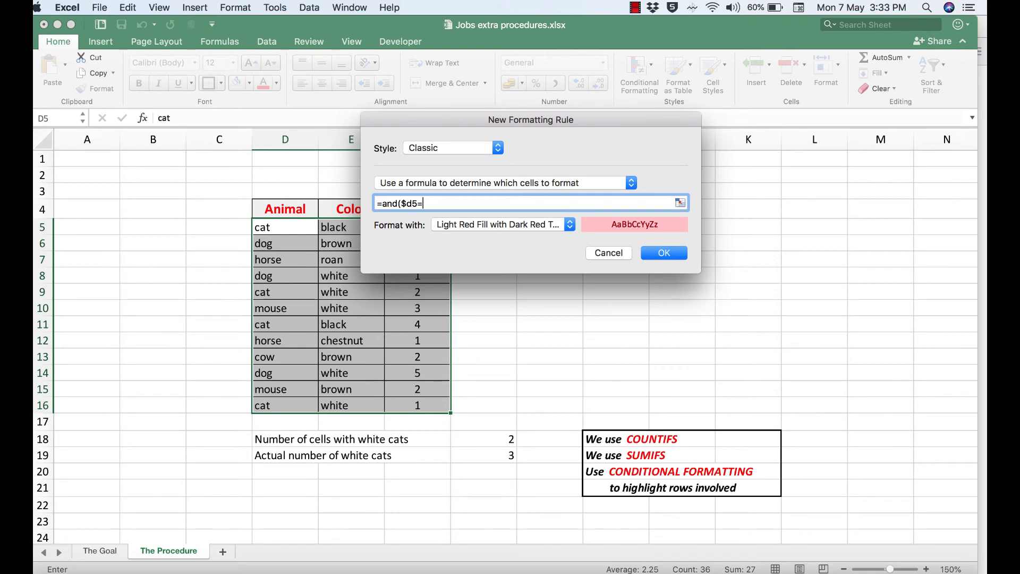
type("\"c")
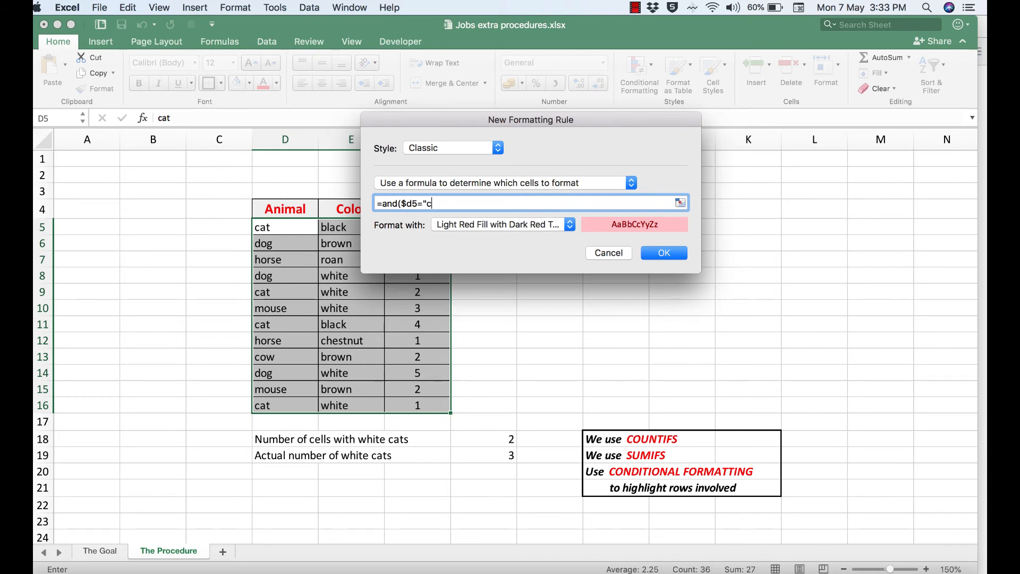
type("at\"")
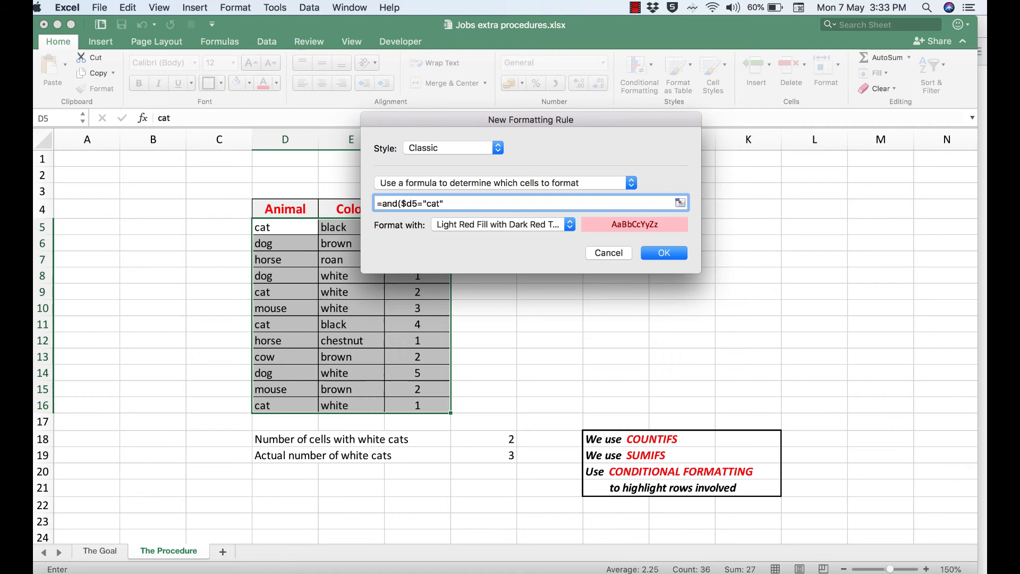
type(",")
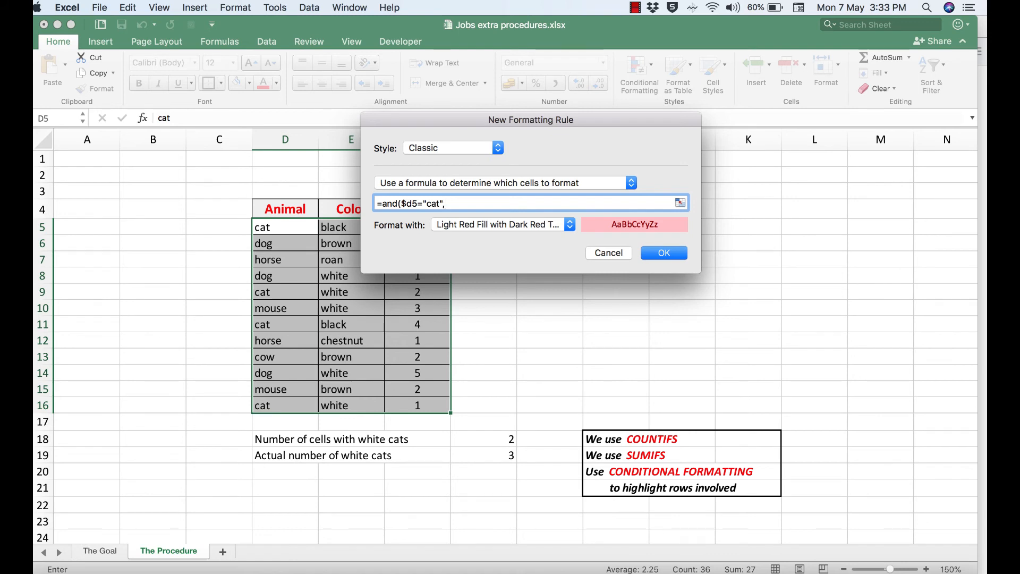
type("$e")
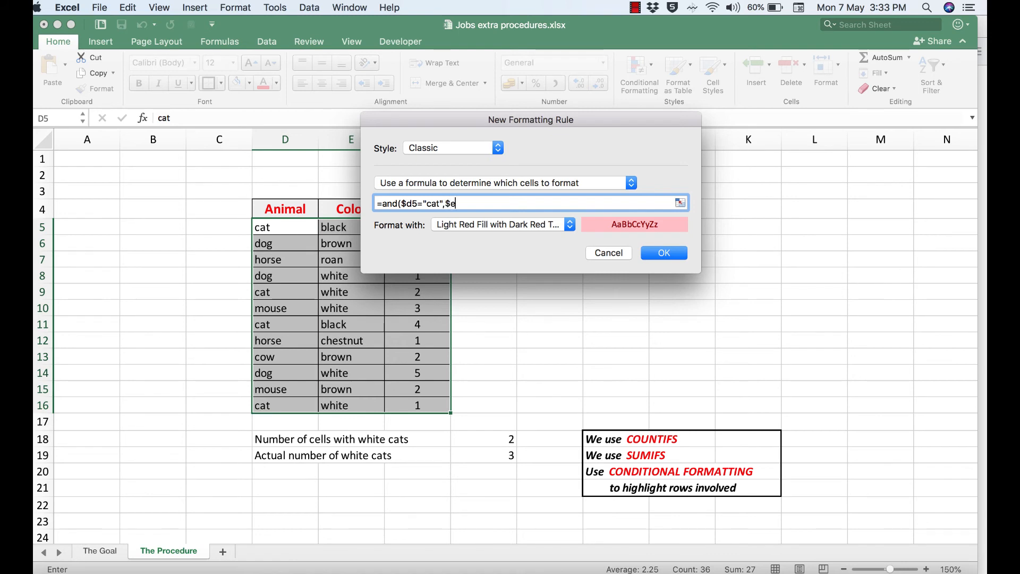
type("5")
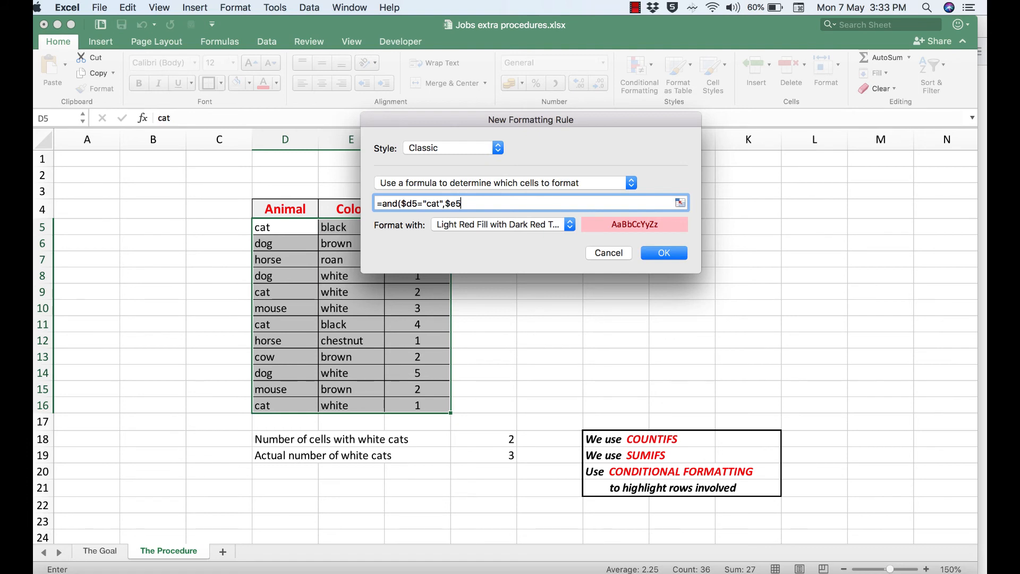
type("=\"")
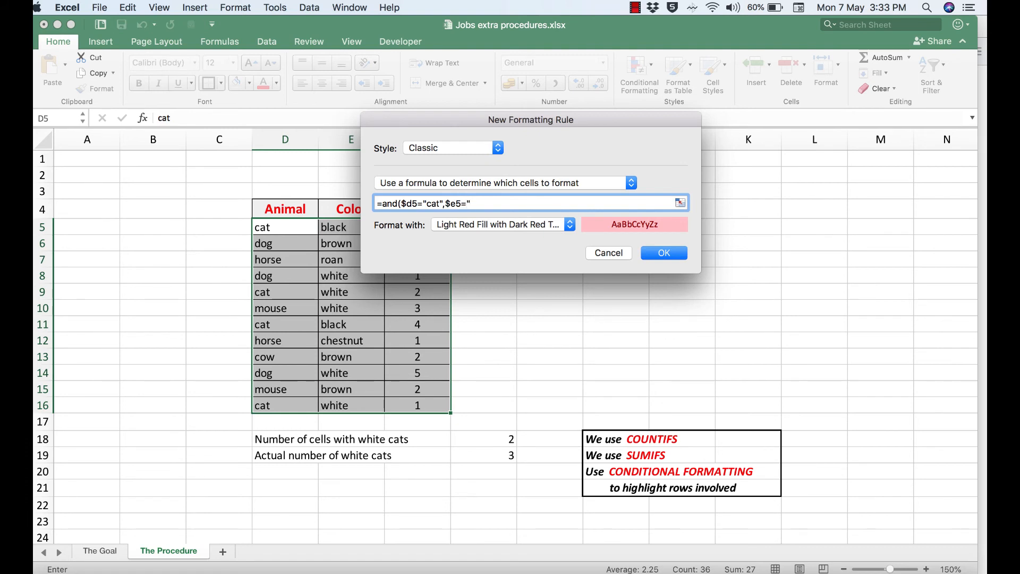
type("white")
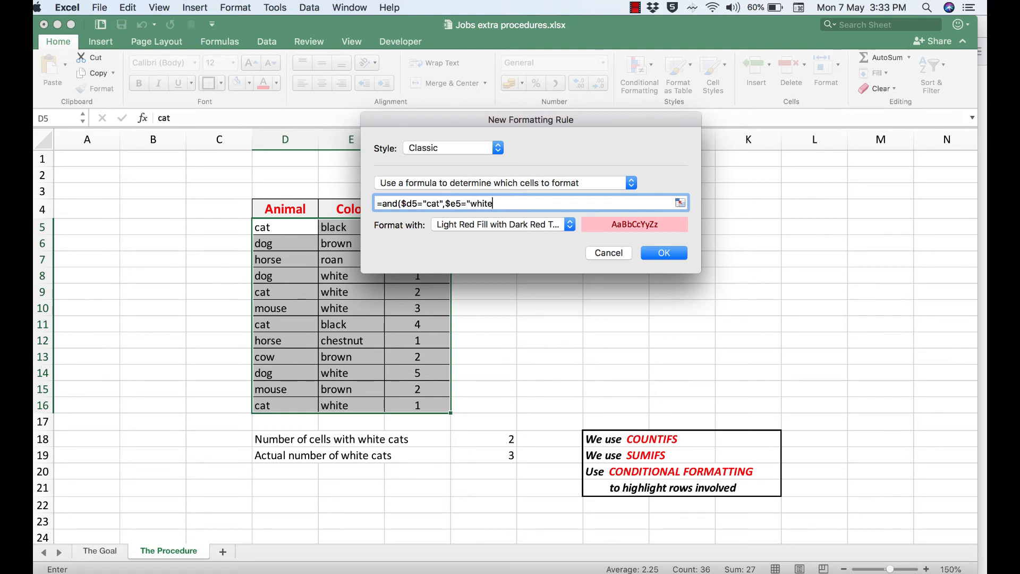
type("\"")
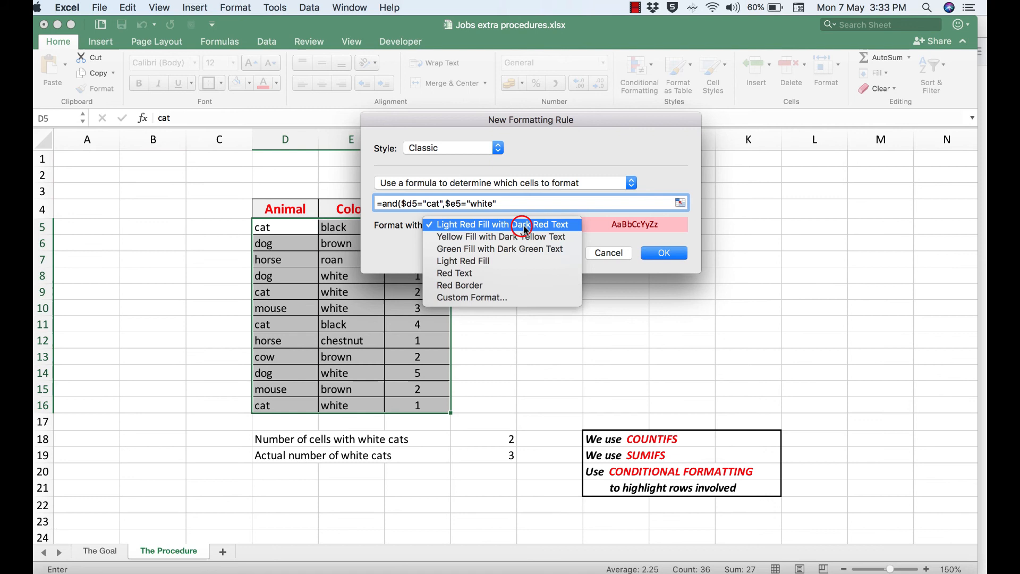
left_click(502, 224)
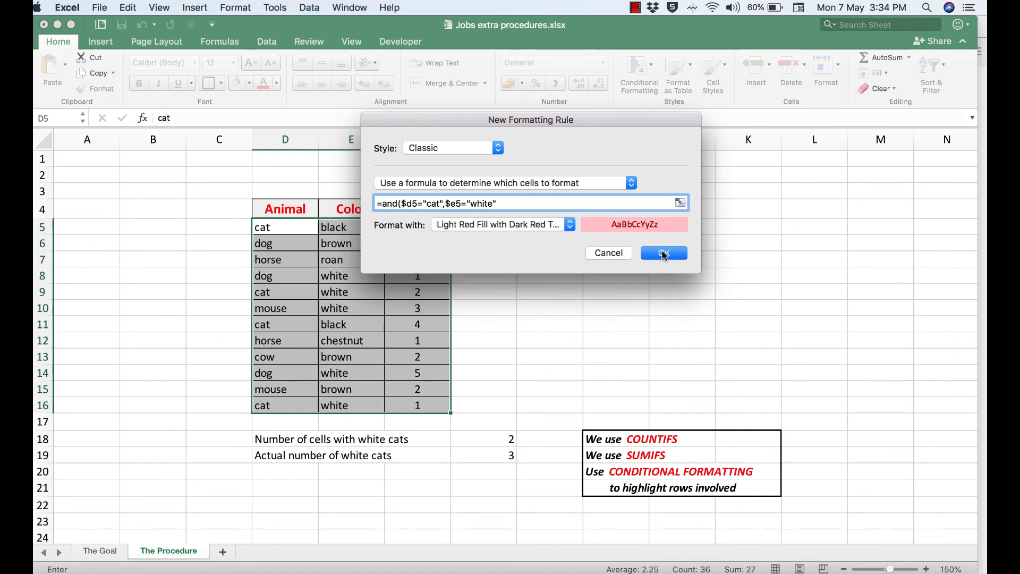
Apply the rule so white-cat rows 9 and 16 turn light red, then deselect the table.
left_click(663, 253)
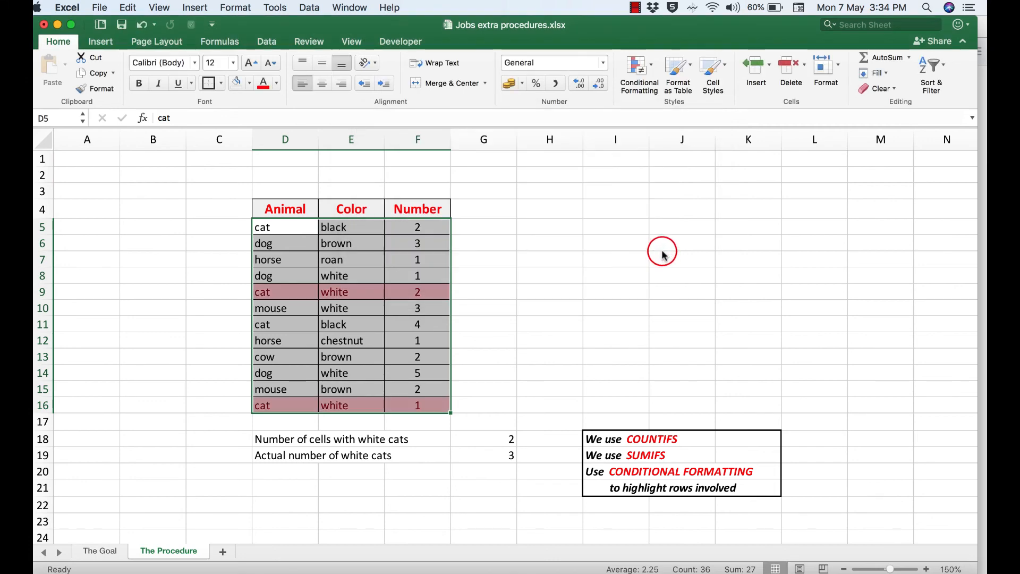
mouse_move(90, 160)
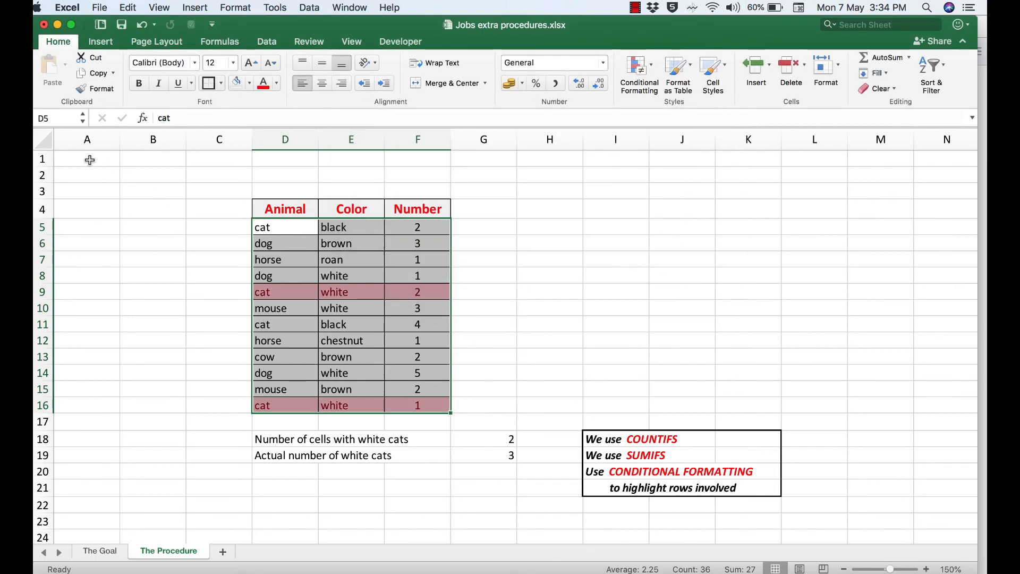
left_click(86, 159)
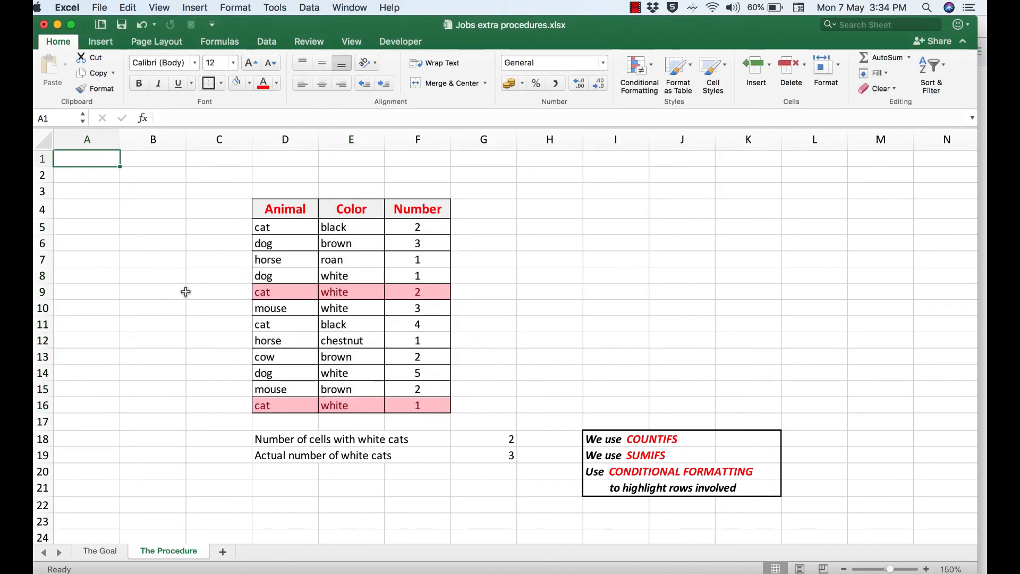